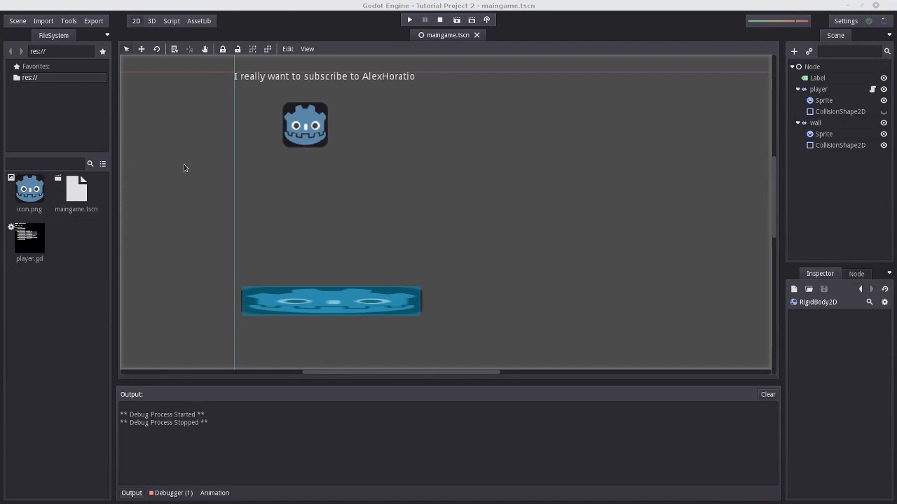
Create an Area2D node with Sprite and CollisionShape2D children via Create New Node
{"action": "left_click", "coordinate": [812, 67]}
{"action": "type", "text": "area2d"}
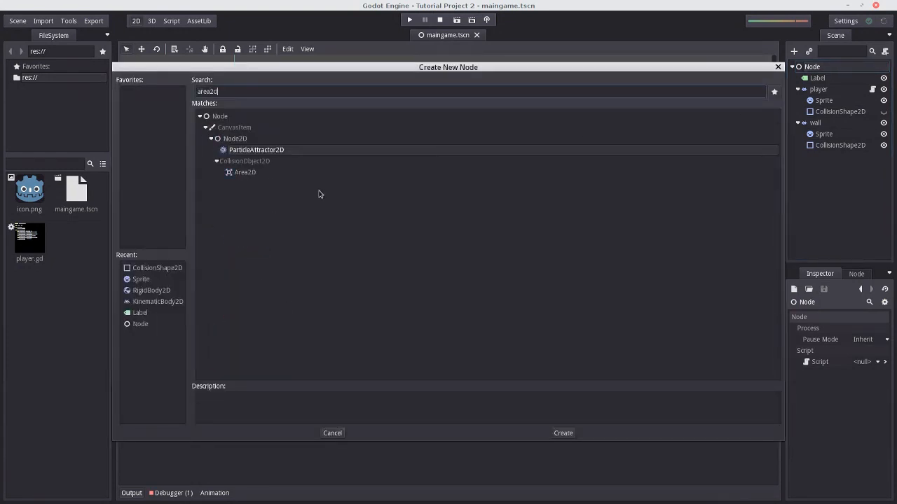
{"action": "left_click", "coordinate": [563, 432]}
{"action": "type", "text": "spr"}
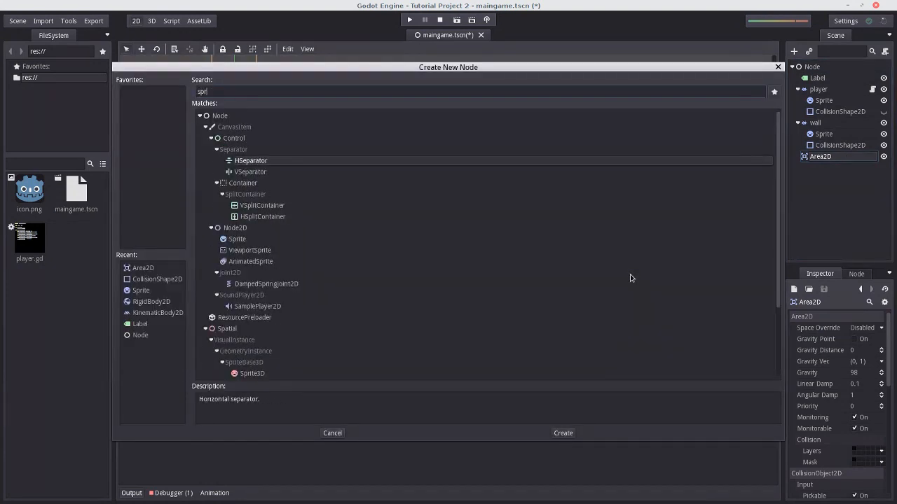
{"action": "left_click", "coordinate": [564, 433]}
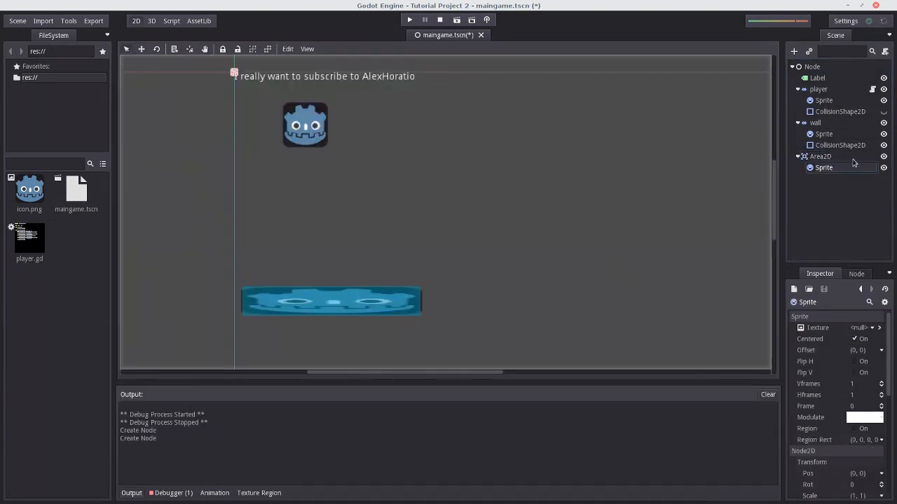
{"action": "left_click", "coordinate": [793, 51]}
{"action": "type", "text": "collisionshape"}
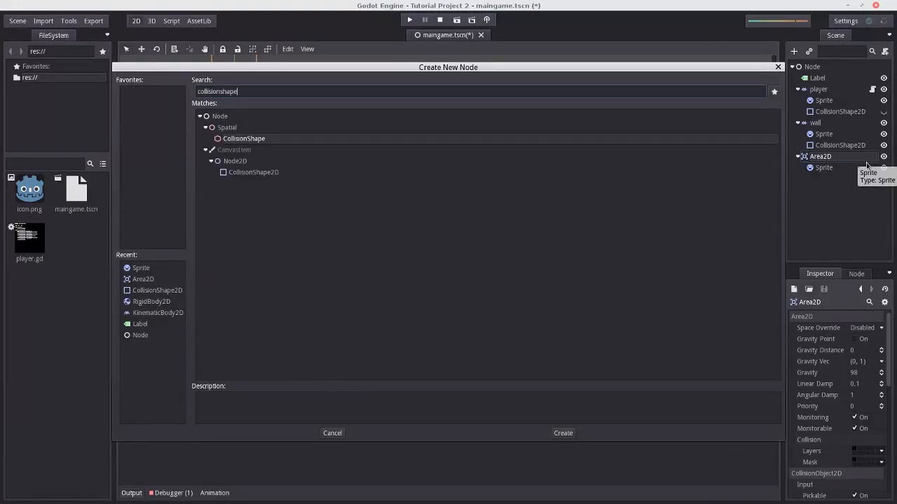
{"action": "left_click", "coordinate": [563, 433]}
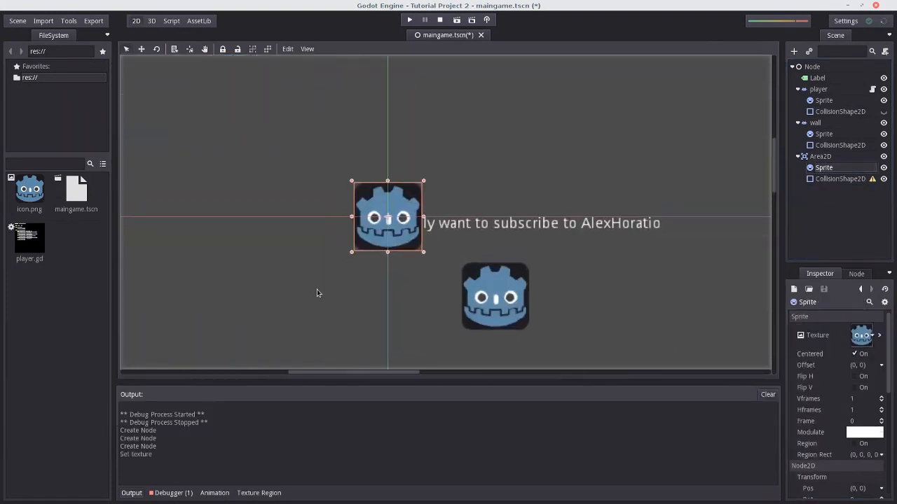
Give the CollisionShape2D a shape over the icon sprite and rename the Area2D 'collectable'
{"action": "left_click", "coordinate": [841, 180]}
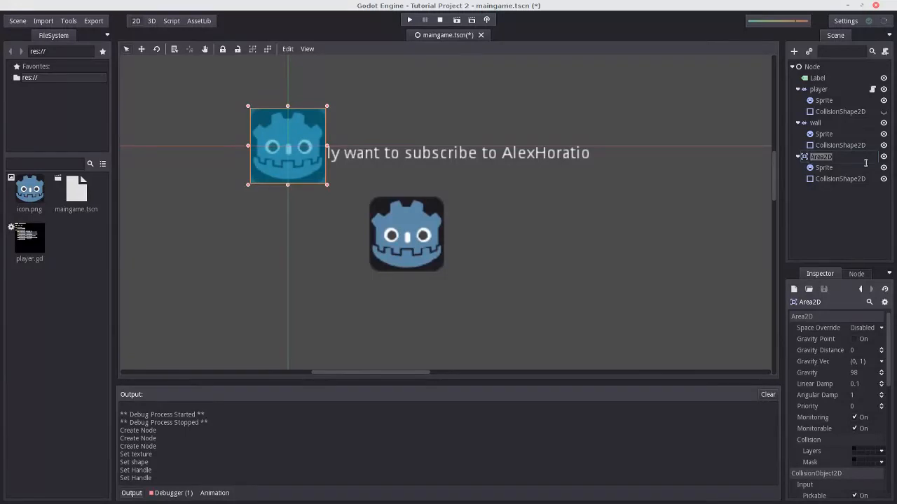
{"action": "type", "text": "collectable"}
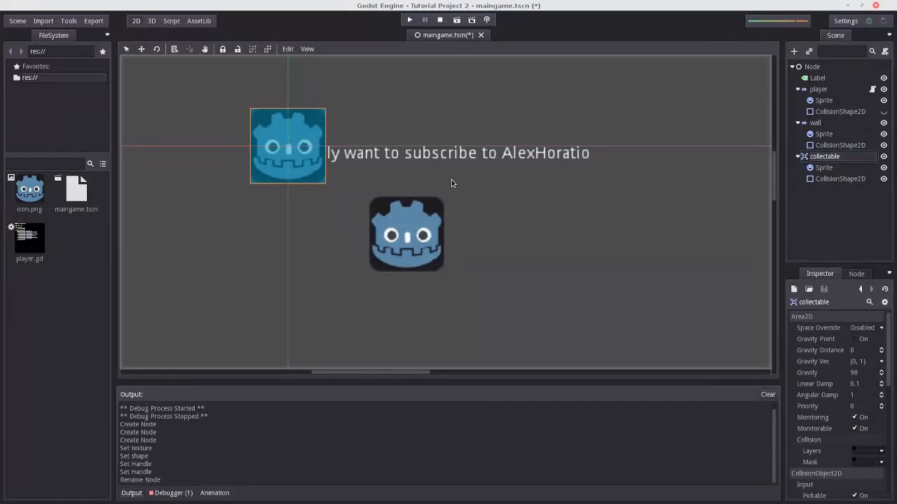
Move the collectable node in the 2D viewport to sit between the player and the wall
{"action": "left_click", "coordinate": [288, 145]}
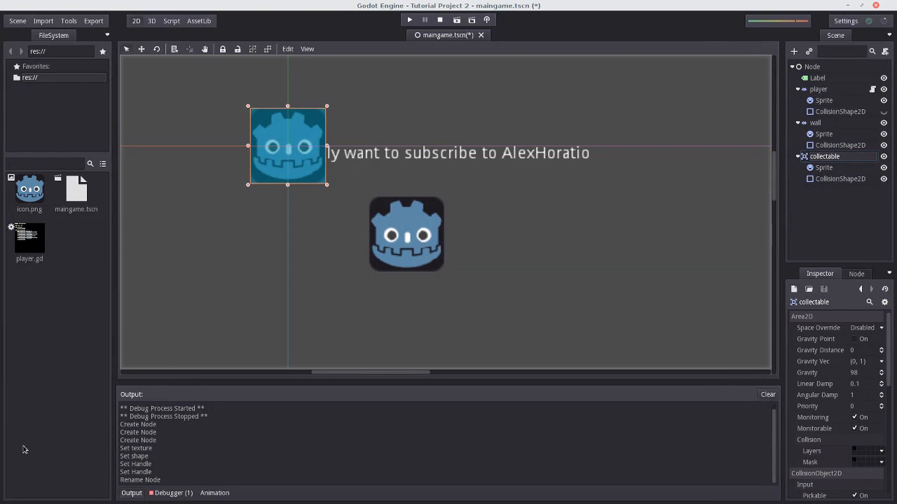
{"action": "mouse_move", "coordinate": [151, 70]}
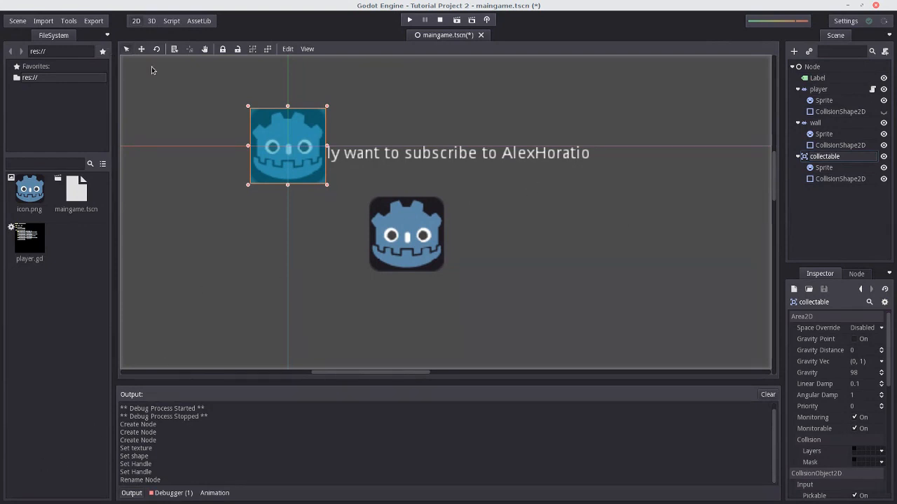
{"action": "left_click", "coordinate": [140, 49]}
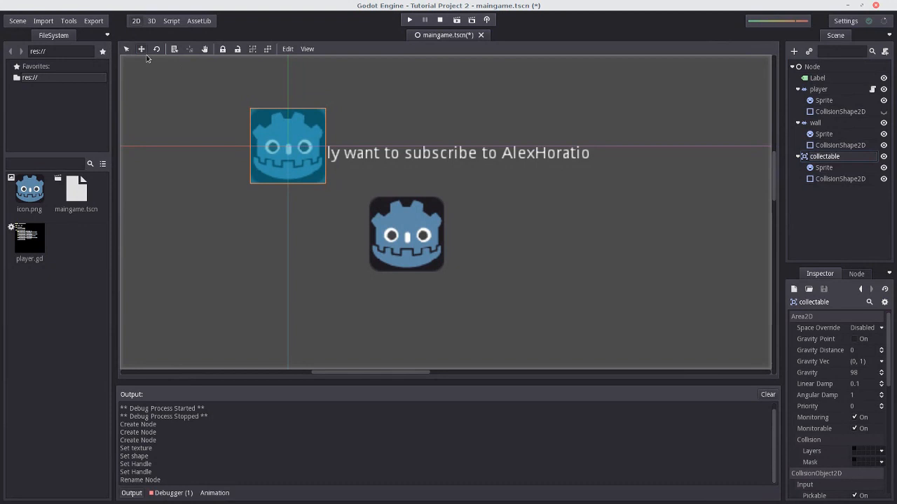
{"action": "left_click", "coordinate": [288, 145]}
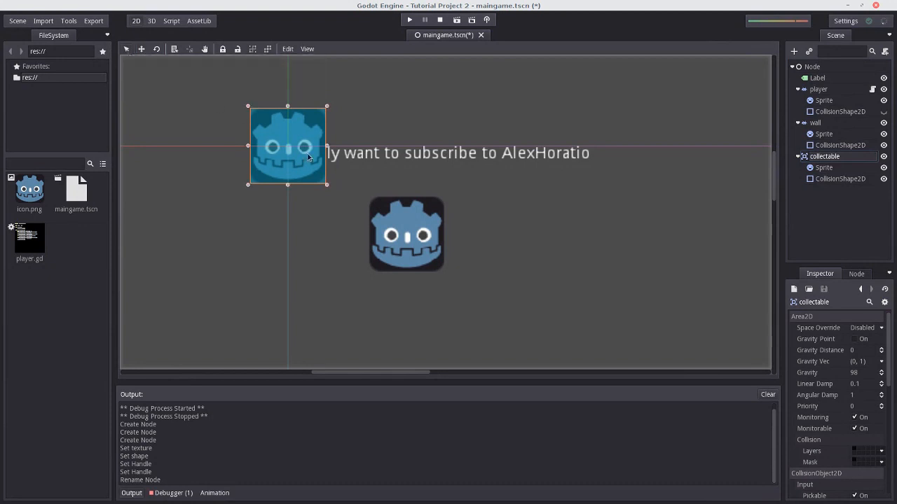
{"action": "left_click", "coordinate": [824, 169]}
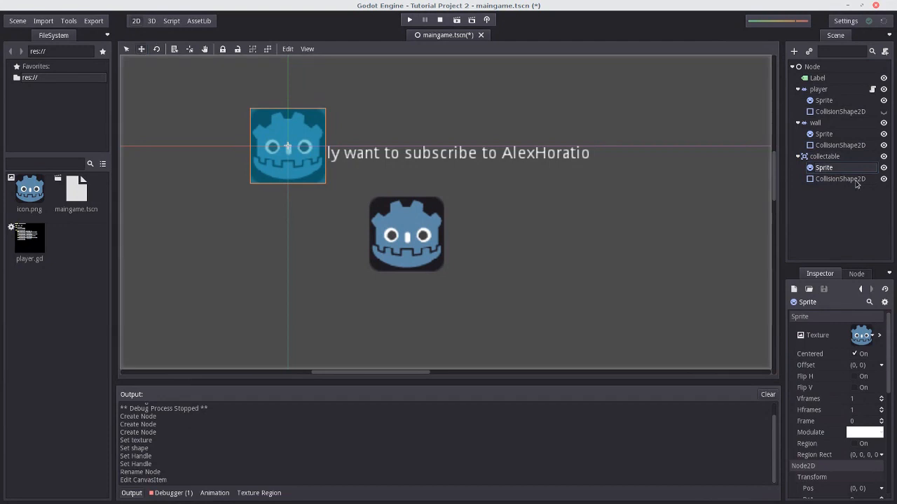
{"action": "left_click", "coordinate": [824, 157]}
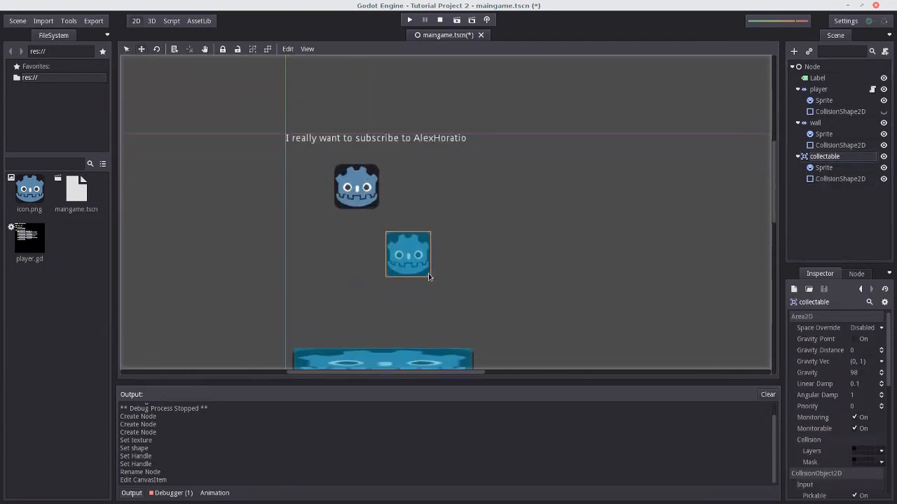
{"action": "left_click_drag", "start_coordinate": [408, 255], "coordinate": [429, 227]}
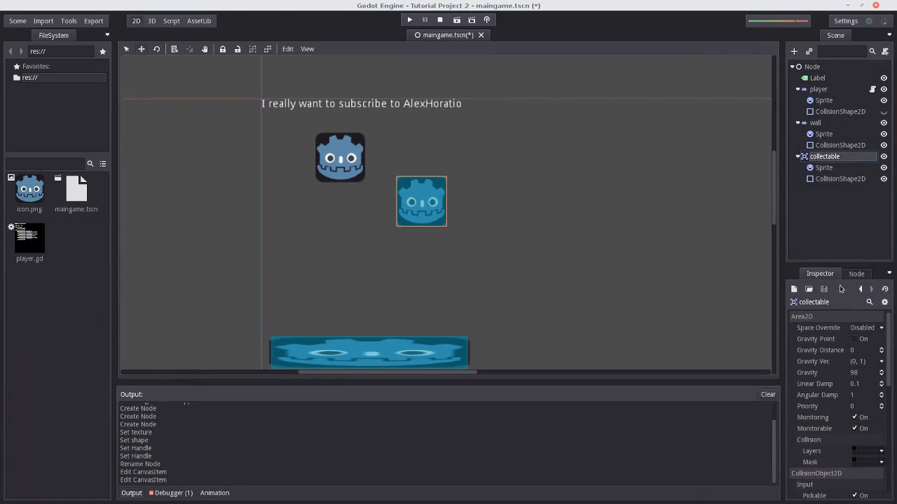
Show the collectable's Signals list in the Node dock, browsing its body and area enter/exit events
{"action": "left_click", "coordinate": [856, 273]}
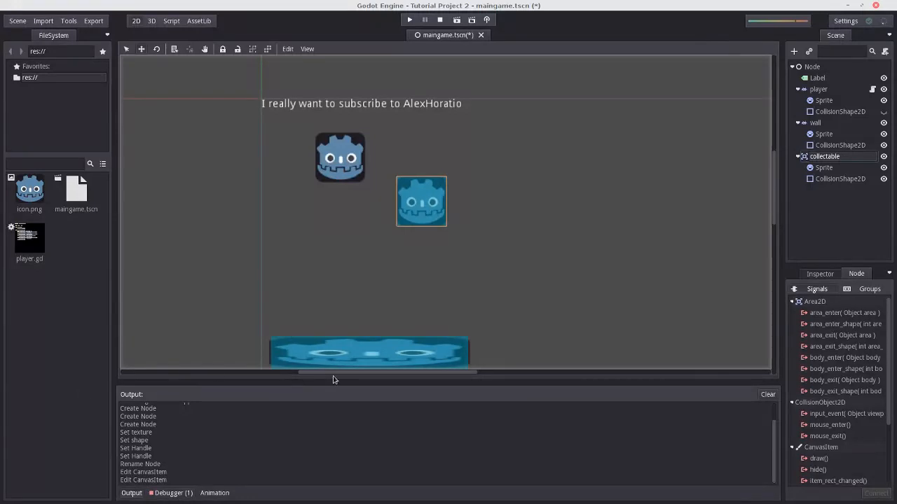
{"action": "left_click", "coordinate": [841, 335]}
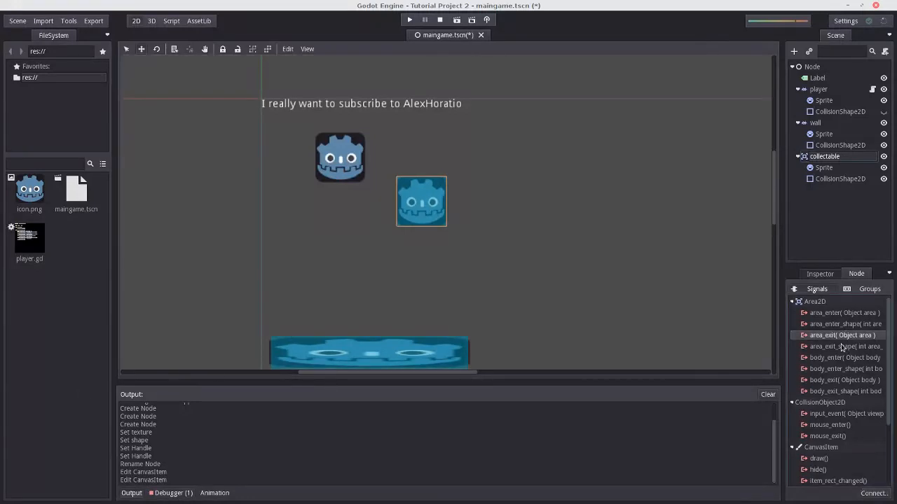
{"action": "left_click", "coordinate": [840, 346]}
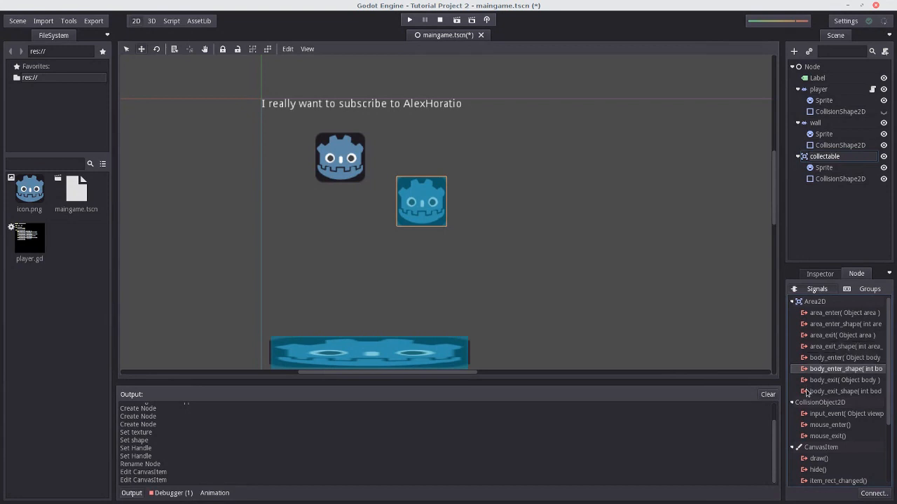
{"action": "left_click", "coordinate": [843, 346]}
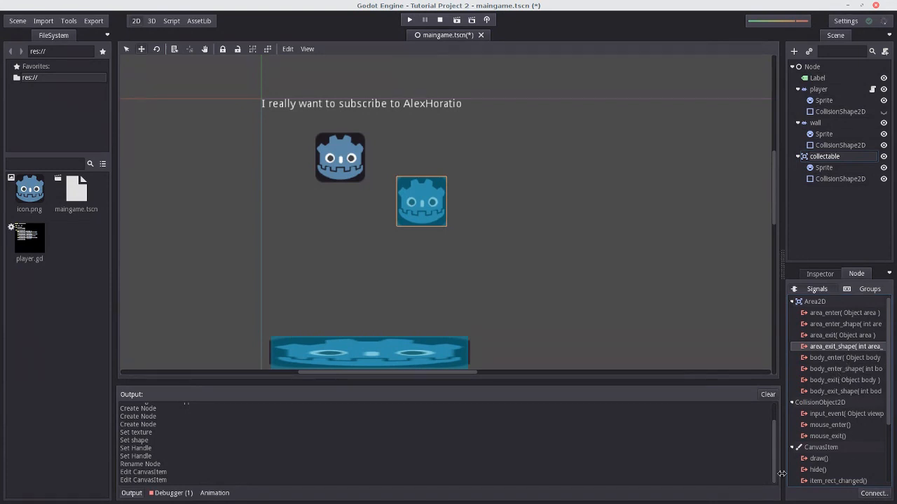
{"action": "scroll", "scroll_direction": "down", "scroll_amount": 3}
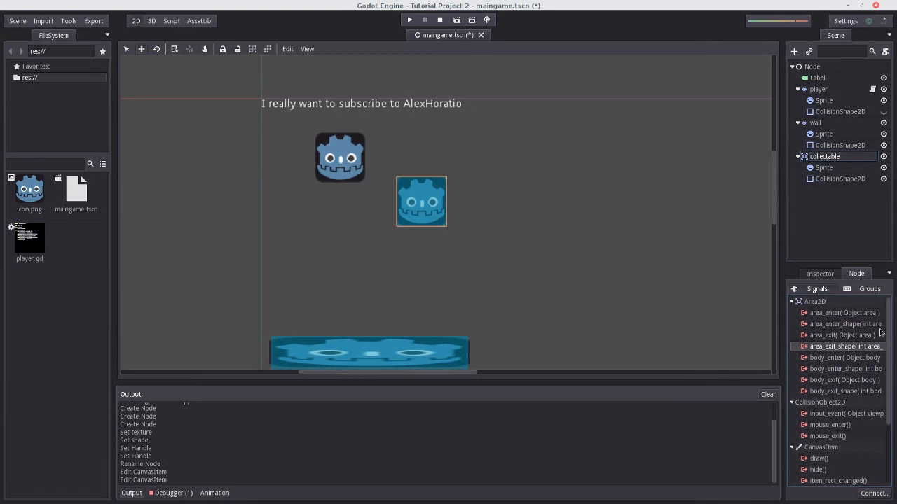
{"action": "left_click", "coordinate": [844, 357]}
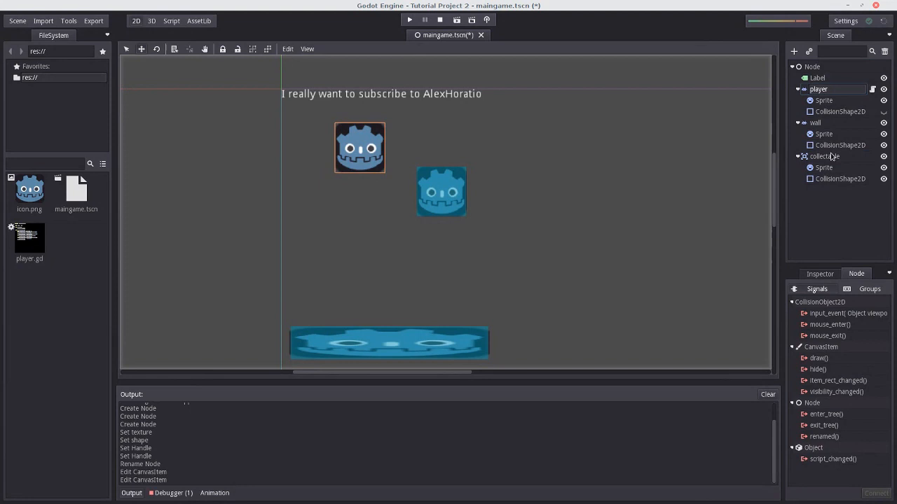
{"action": "left_click", "coordinate": [824, 157]}
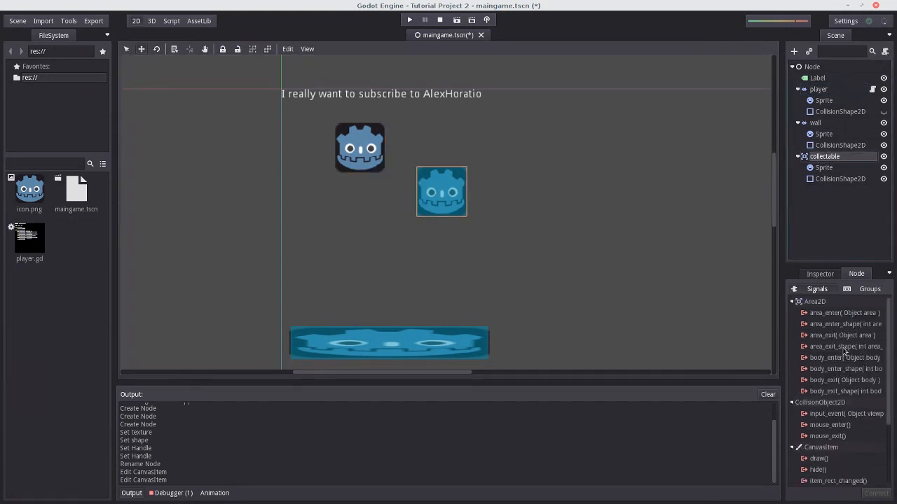
Connect body_enter to the player node with Make Function, hitting a 'Target method not found' warning
{"action": "left_click", "coordinate": [843, 357]}
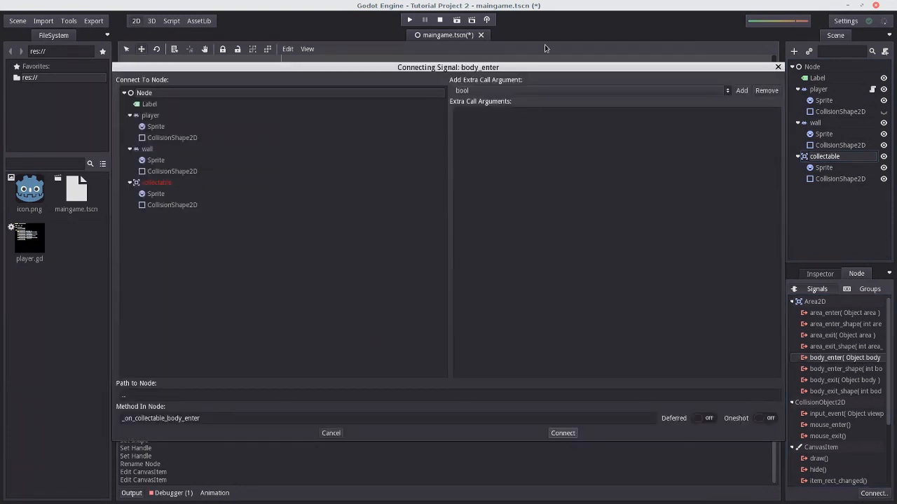
{"action": "mouse_move", "coordinate": [266, 308]}
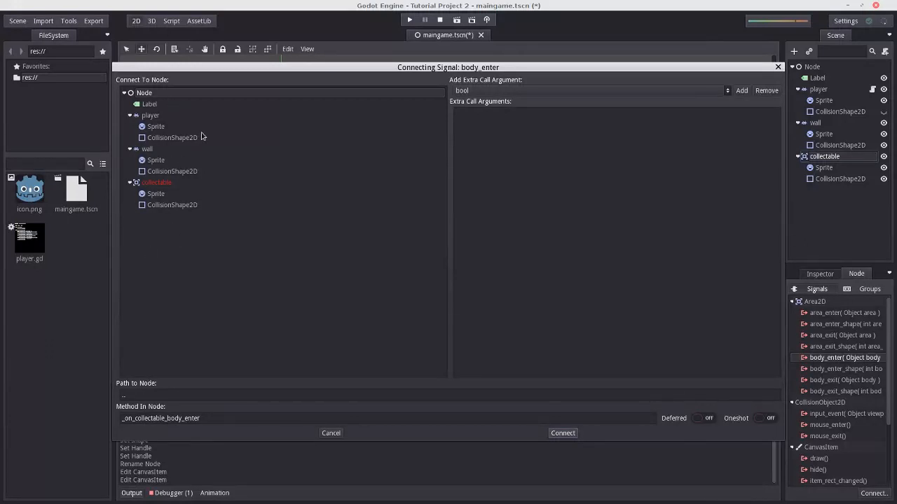
{"action": "mouse_move", "coordinate": [162, 116]}
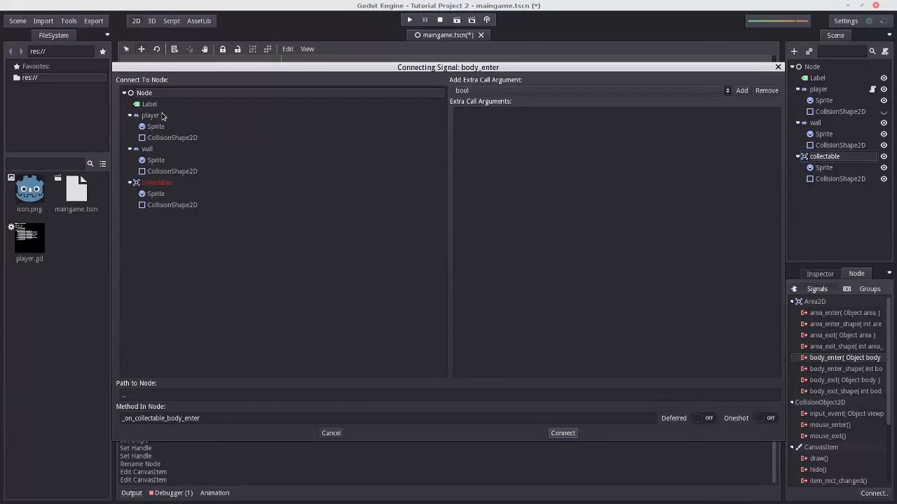
{"action": "mouse_move", "coordinate": [708, 173]}
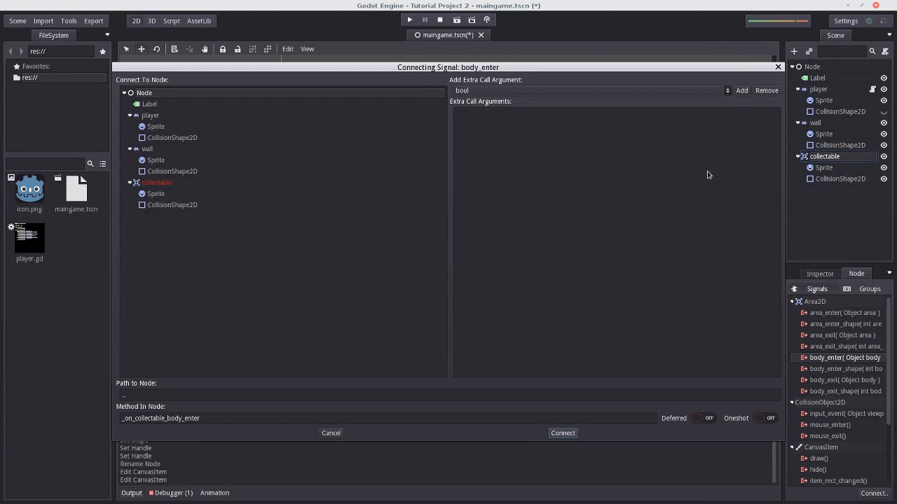
{"action": "mouse_move", "coordinate": [549, 168]}
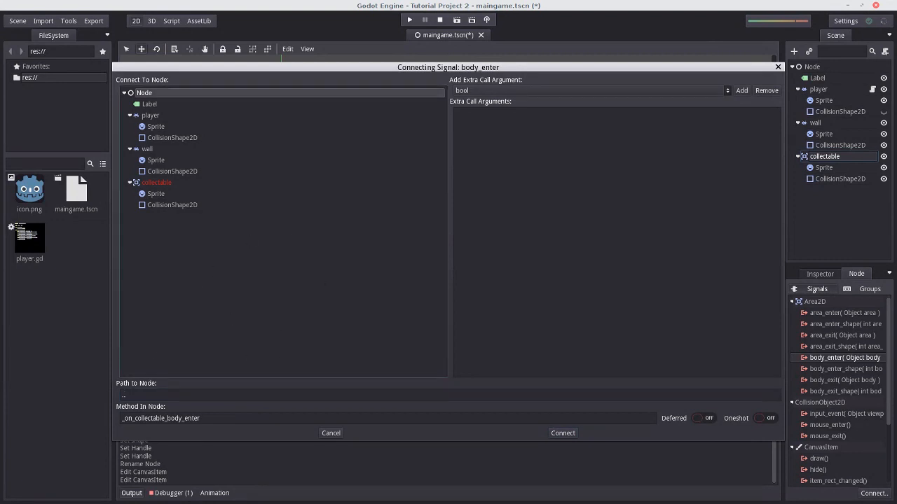
{"action": "mouse_move", "coordinate": [254, 311]}
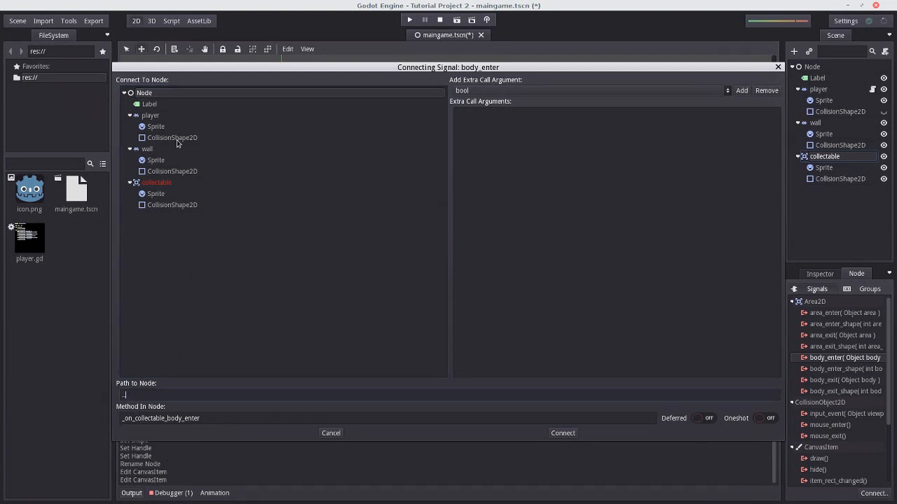
{"action": "left_click", "coordinate": [150, 115]}
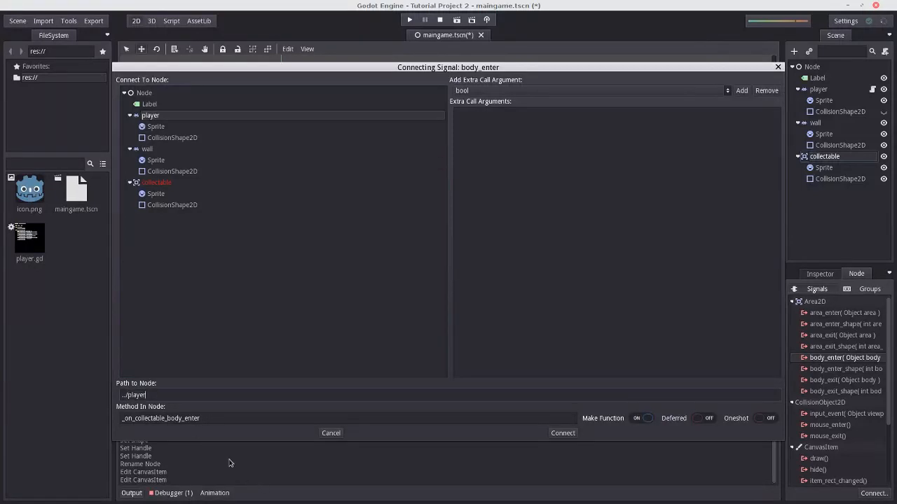
{"action": "double_click", "coordinate": [191, 418]}
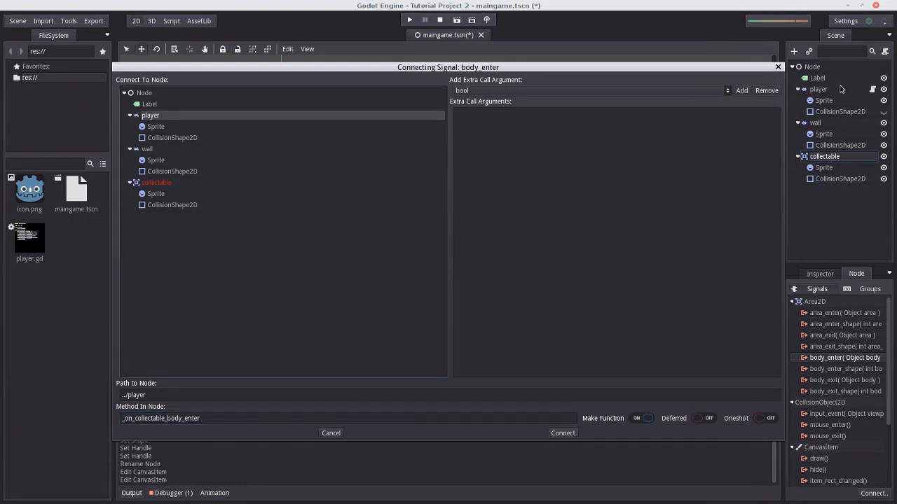
{"action": "mouse_move", "coordinate": [849, 93]}
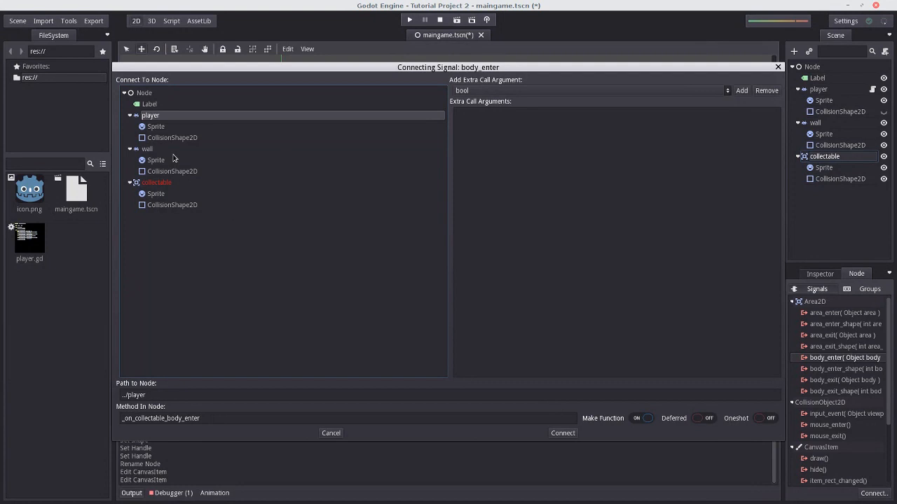
{"action": "left_click", "coordinate": [562, 433]}
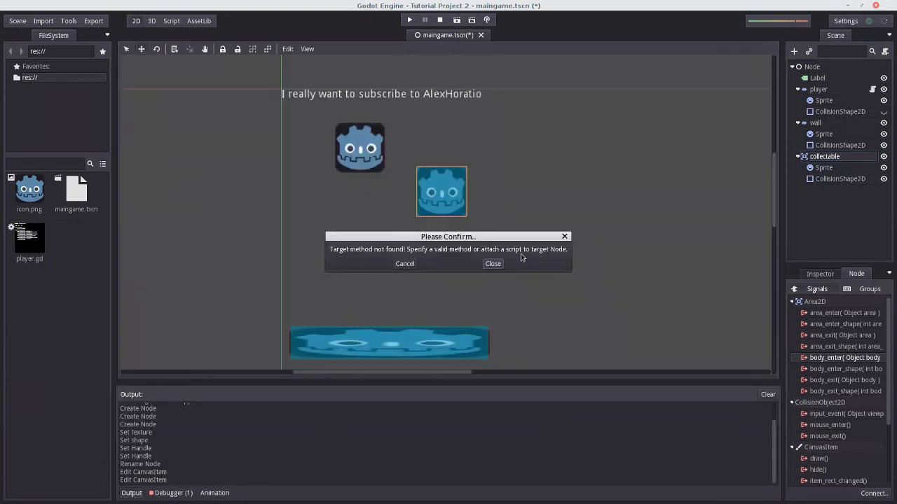
Dismiss the warning and connect again, generating _on_collectable_body_enter(body) in player.gd
{"action": "left_click", "coordinate": [493, 263]}
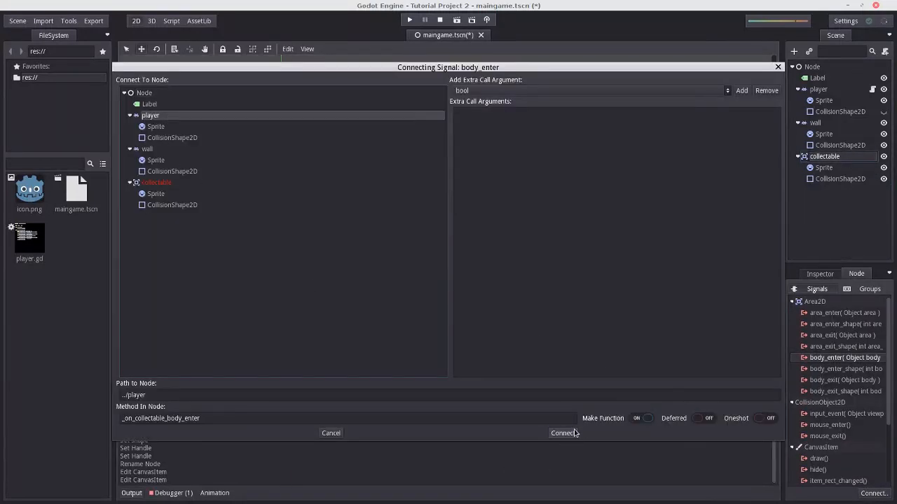
{"action": "left_click", "coordinate": [564, 433]}
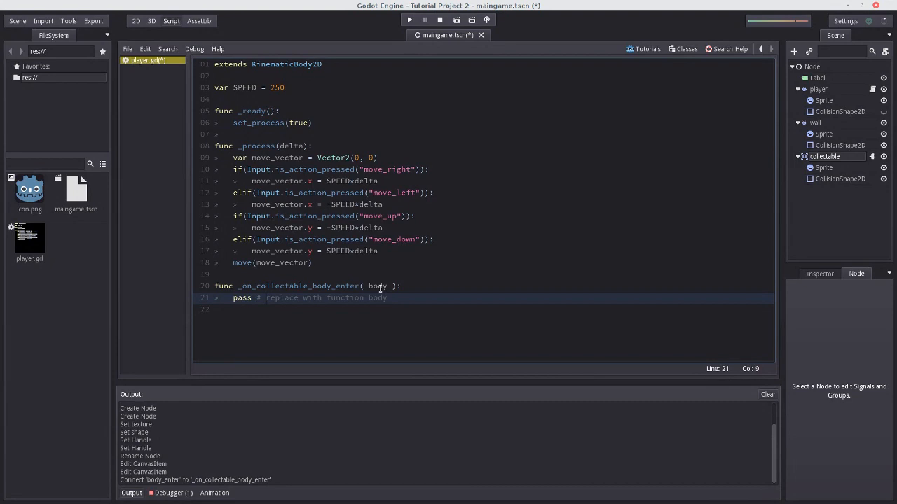
Replace the handler's pass line with SPEED = SPEED * 2
{"action": "double_click", "coordinate": [377, 286]}
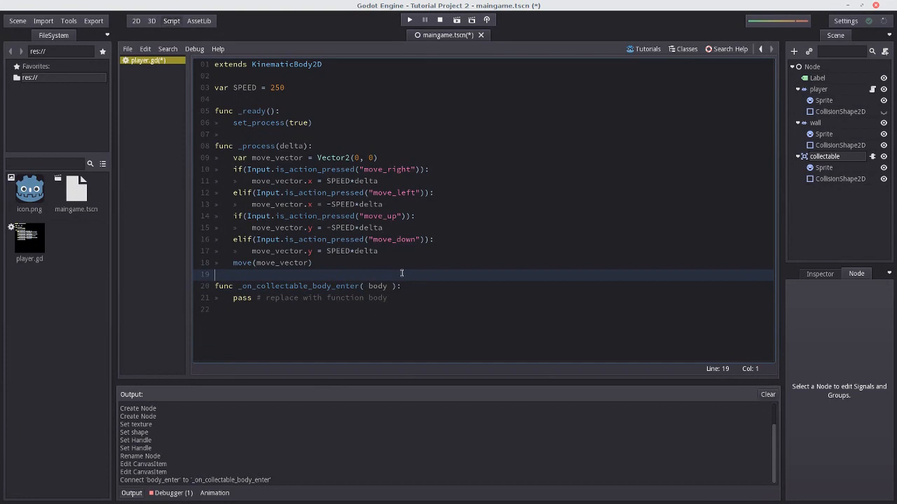
{"action": "left_click", "coordinate": [136, 21]}
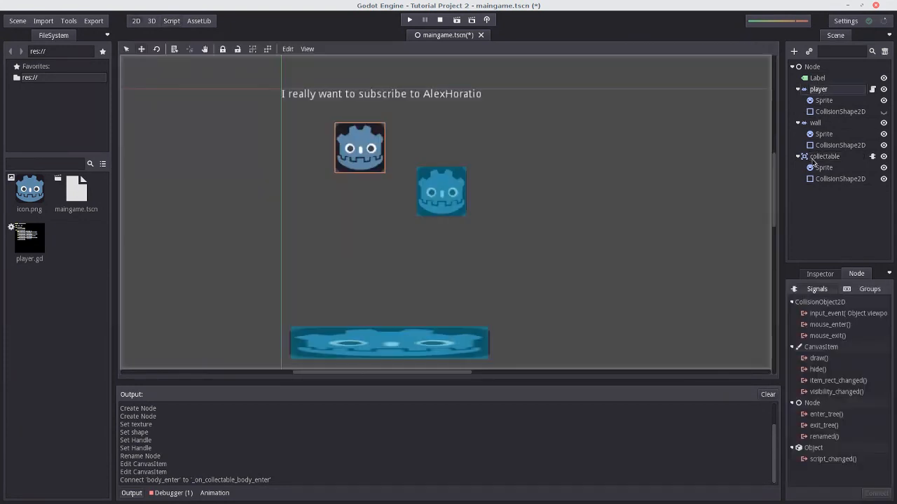
{"action": "left_click", "coordinate": [171, 21]}
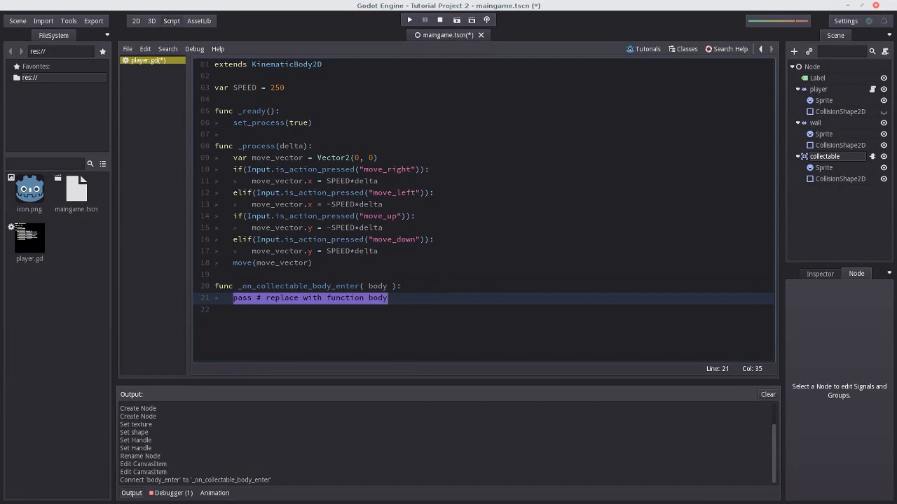
{"action": "mouse_move", "coordinate": [440, 375]}
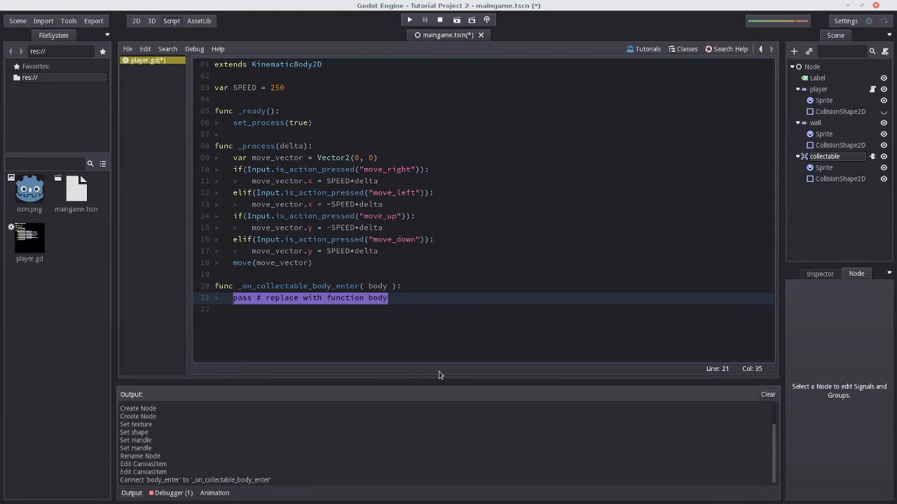
{"action": "type", "text": "SPEED = SPEEDF"}
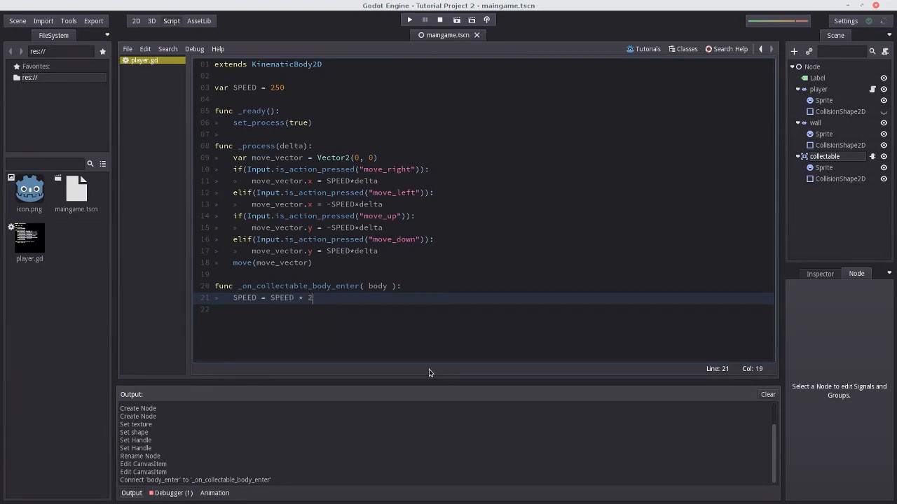
{"action": "mouse_move", "coordinate": [577, 241]}
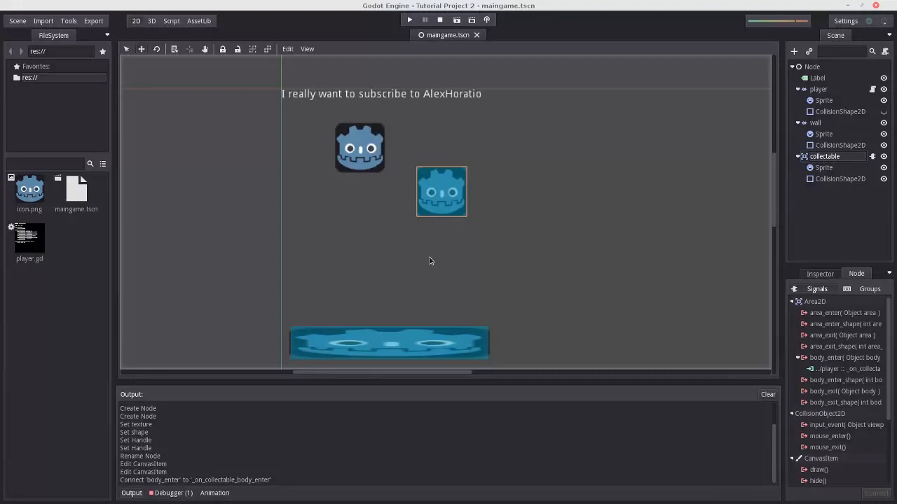
Run the game twice, touching the collectable each time, then close it
{"action": "left_click", "coordinate": [843, 357]}
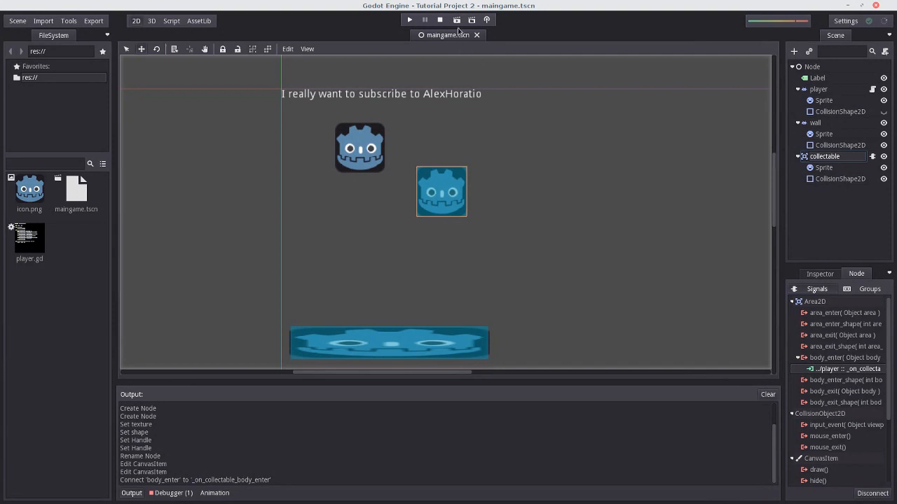
{"action": "left_click", "coordinate": [409, 20]}
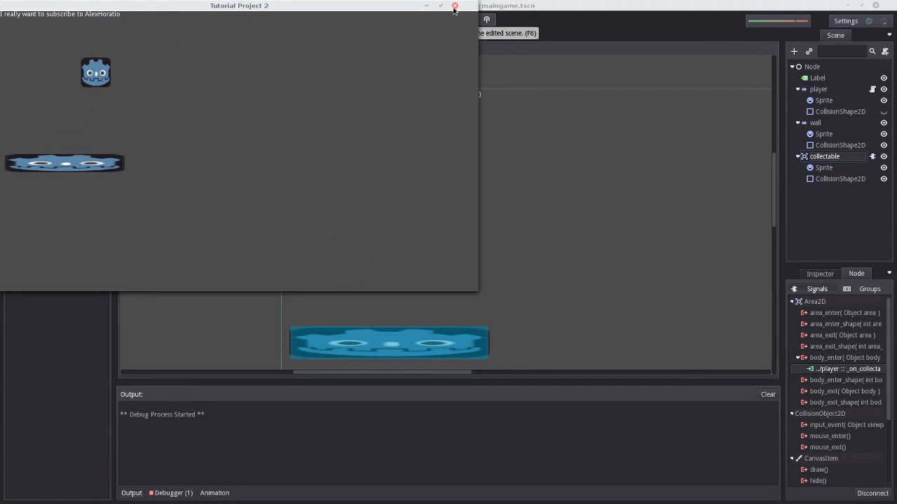
{"action": "left_click", "coordinate": [440, 20]}
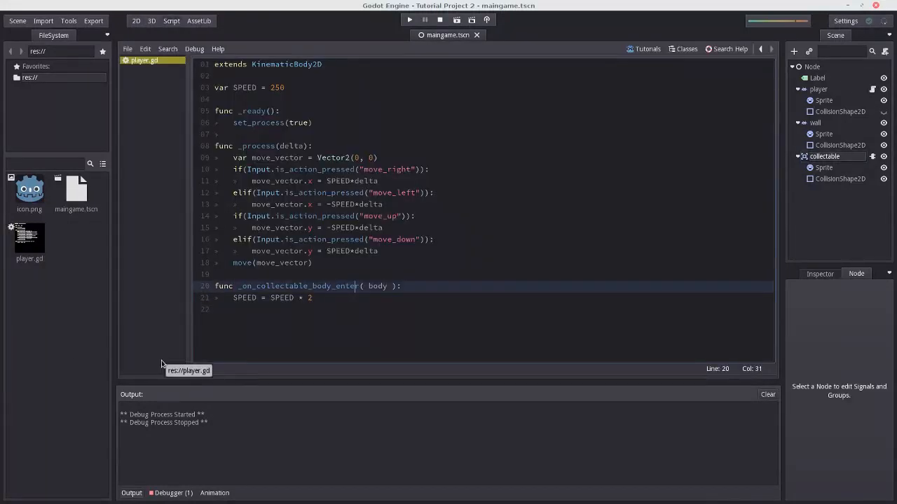
{"action": "left_click", "coordinate": [409, 20]}
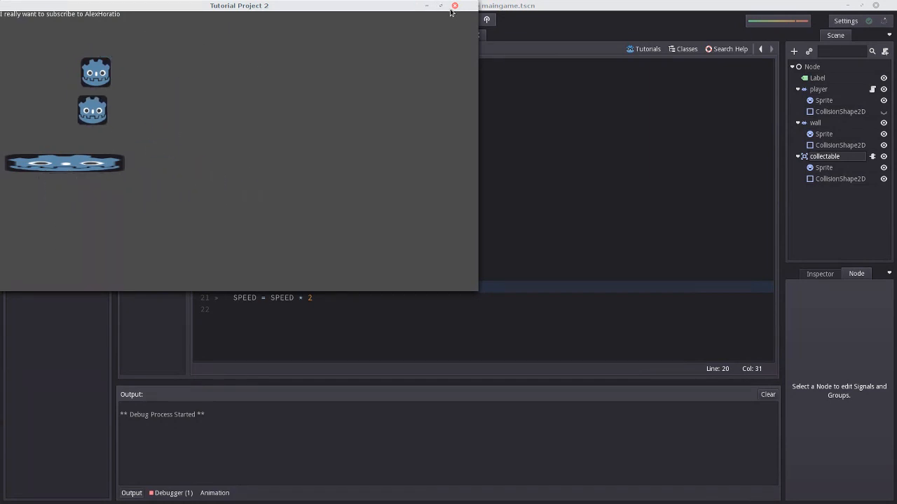
{"action": "left_click", "coordinate": [454, 5]}
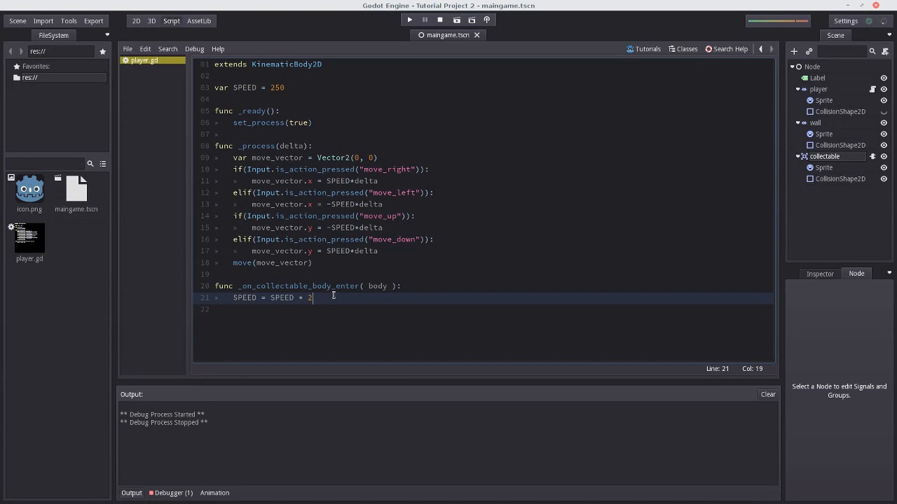
Add get_node("../KinematicBody2D").queue_free() to the handler and retarget the path to wall
{"action": "key", "text": "enter"}
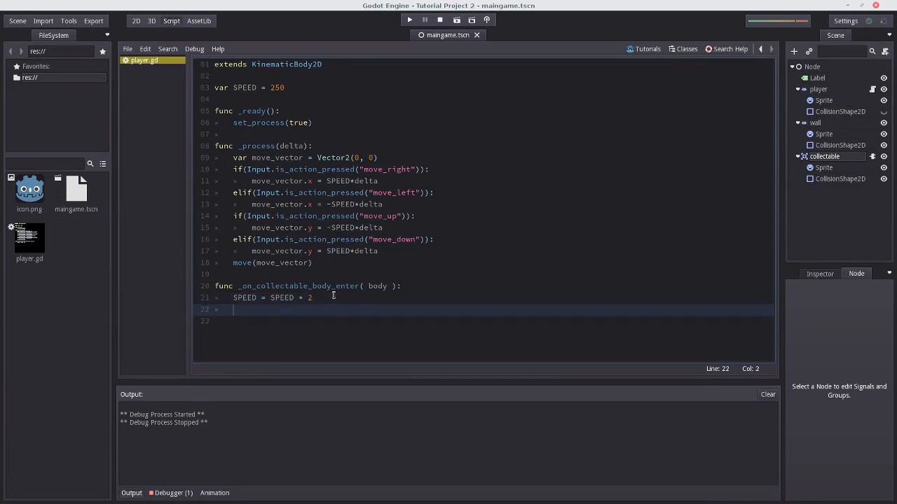
{"action": "type", "text": "get_node(\""}
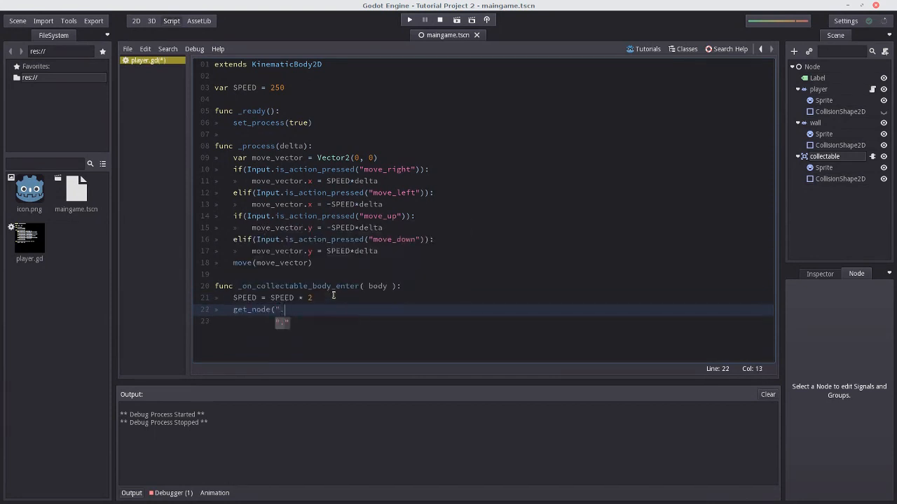
{"action": "type", "text": "../KinematicBody2D\").qu"}
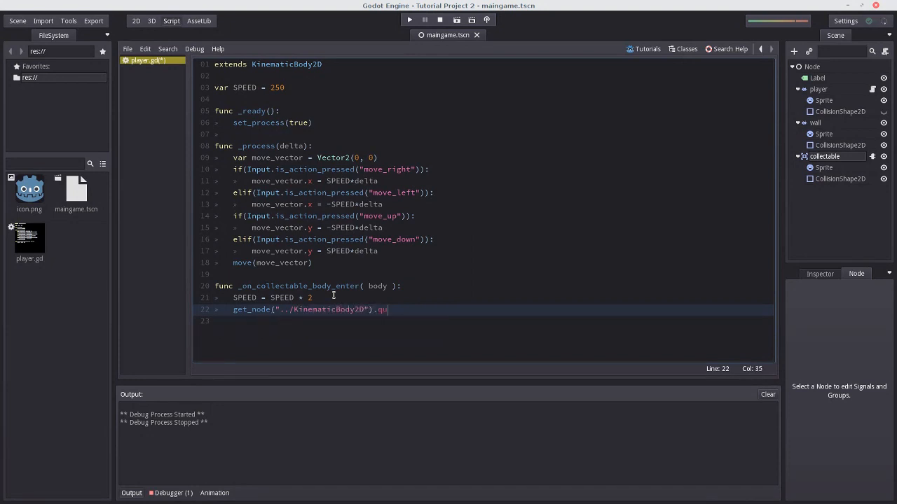
{"action": "type", "text": "eue_free()"}
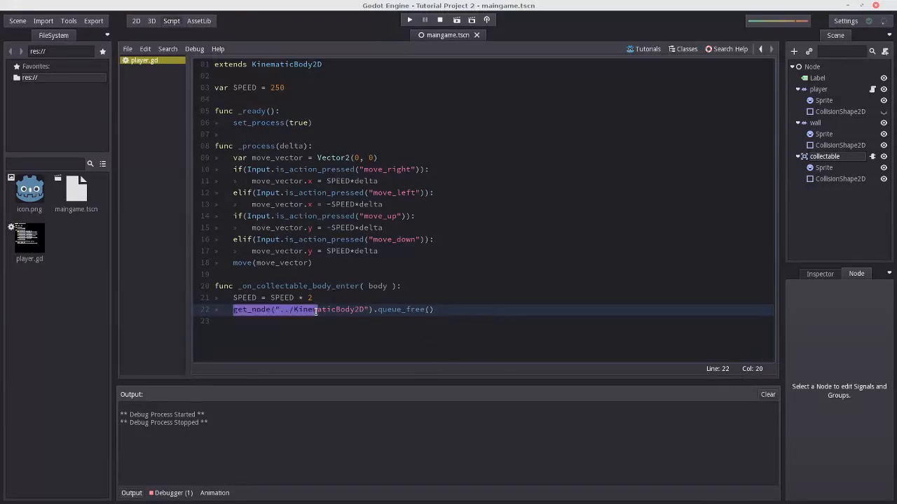
{"action": "left_click", "coordinate": [384, 310]}
{"action": "type", "text": "#"}
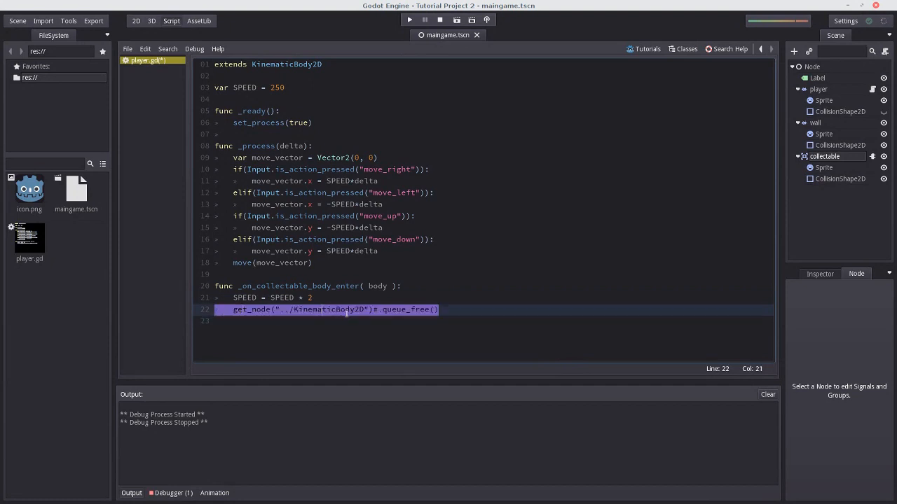
{"action": "double_click", "coordinate": [327, 310]}
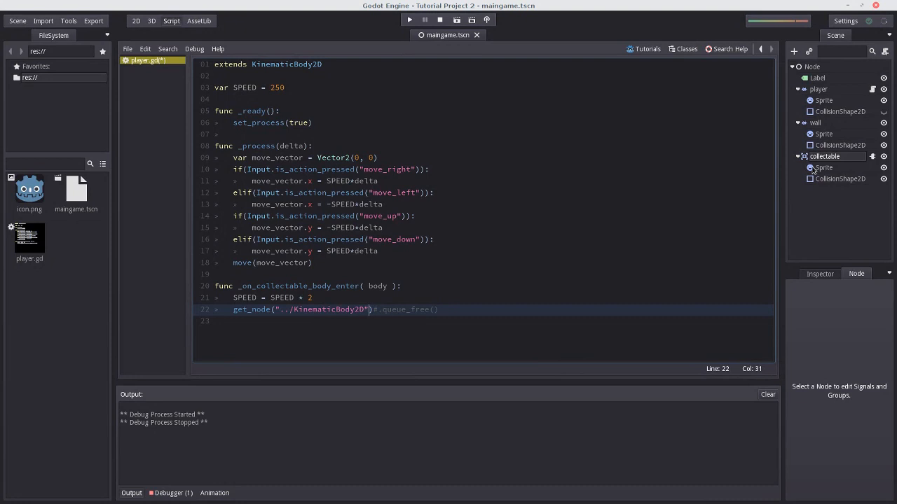
{"action": "left_click", "coordinate": [136, 21]}
{"action": "type", "text": "wall"}
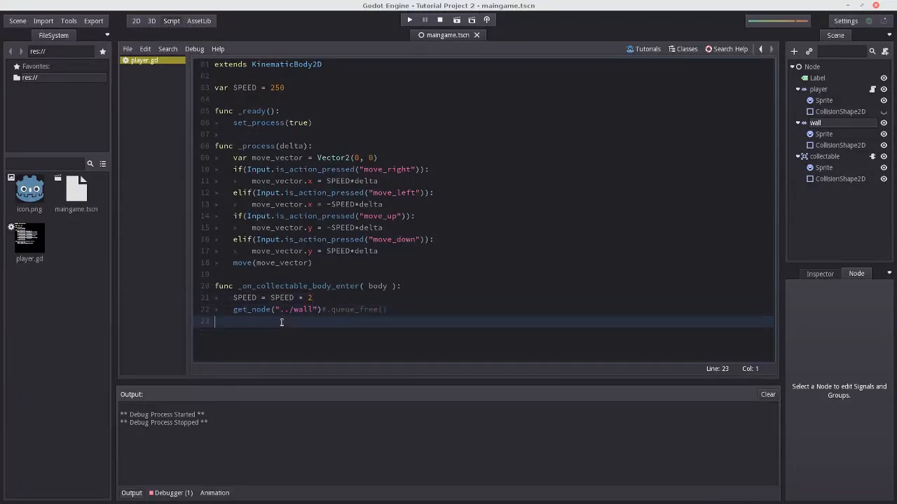
{"action": "mouse_move", "coordinate": [295, 316]}
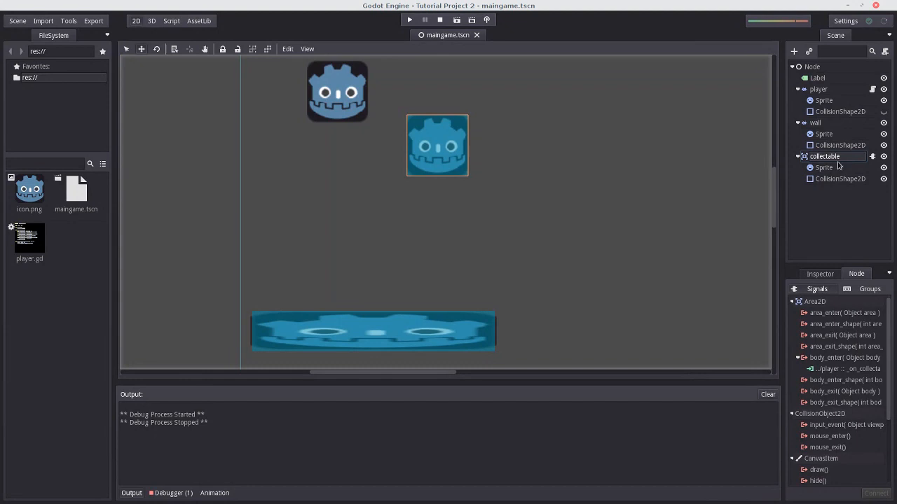
{"action": "mouse_move", "coordinate": [835, 164]}
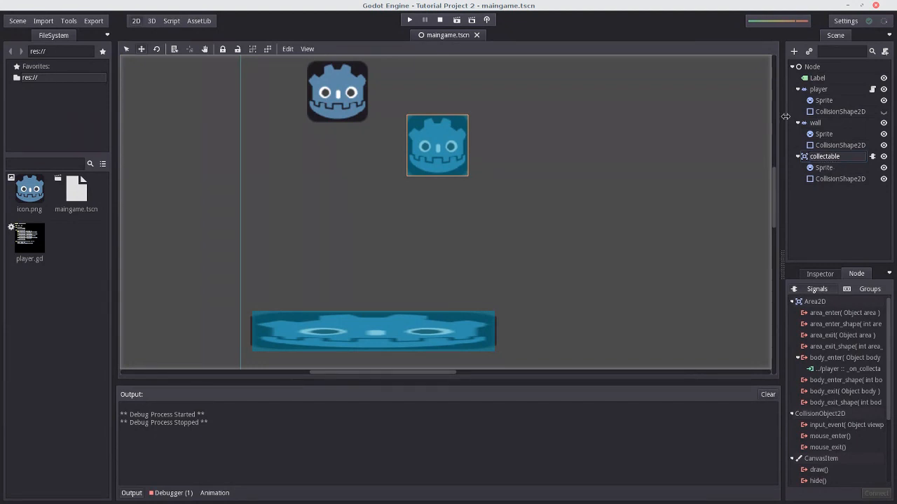
Bring up a terminal window over the player.gd script editor
{"action": "left_click", "coordinate": [171, 21]}
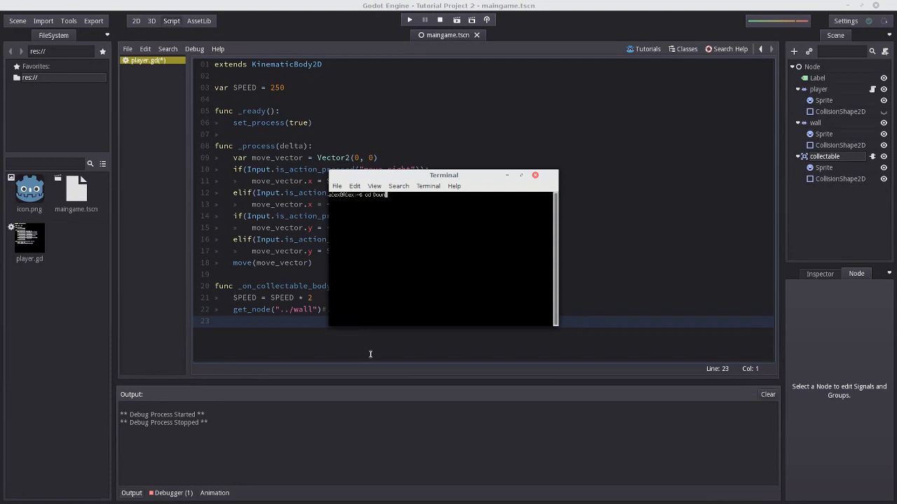
Run cd commands into Downloads, back out, then into Documents and ../Documents/
{"action": "key", "text": "Return"}
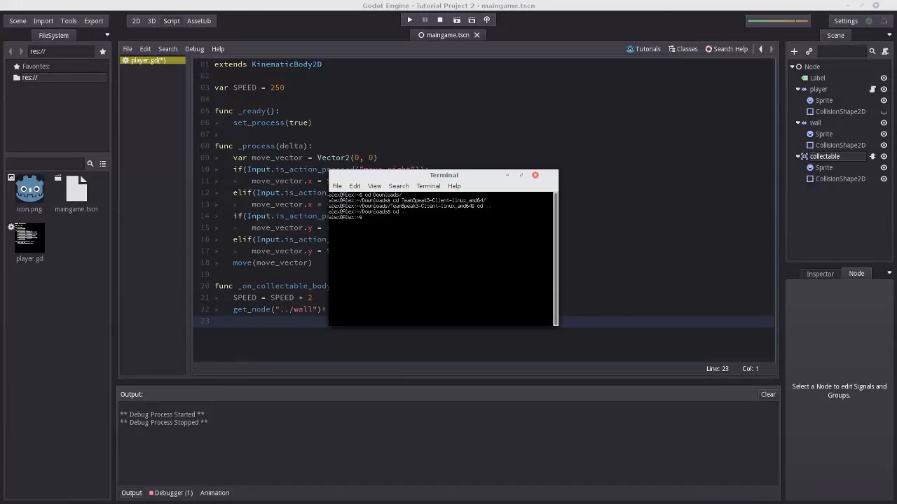
{"action": "type", "text": "cd DO"}
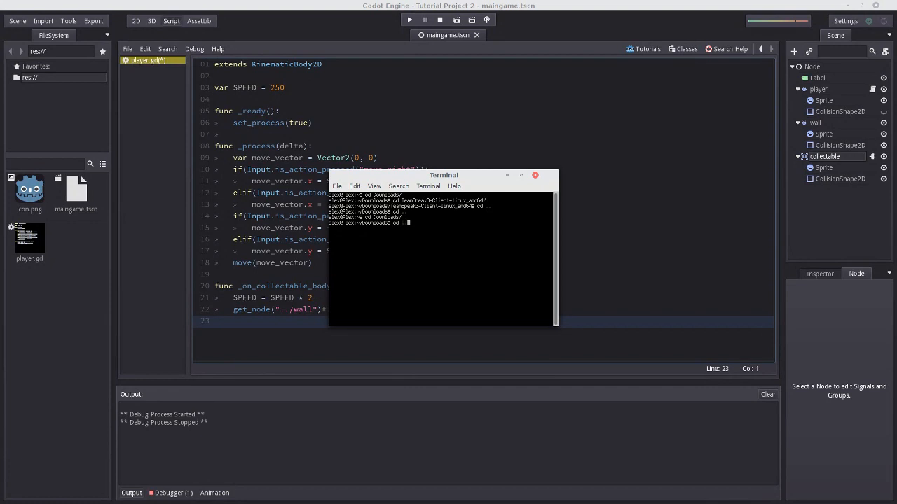
{"action": "type", "text": "cd Documents"}
{"action": "type", "text": "cd ../"}
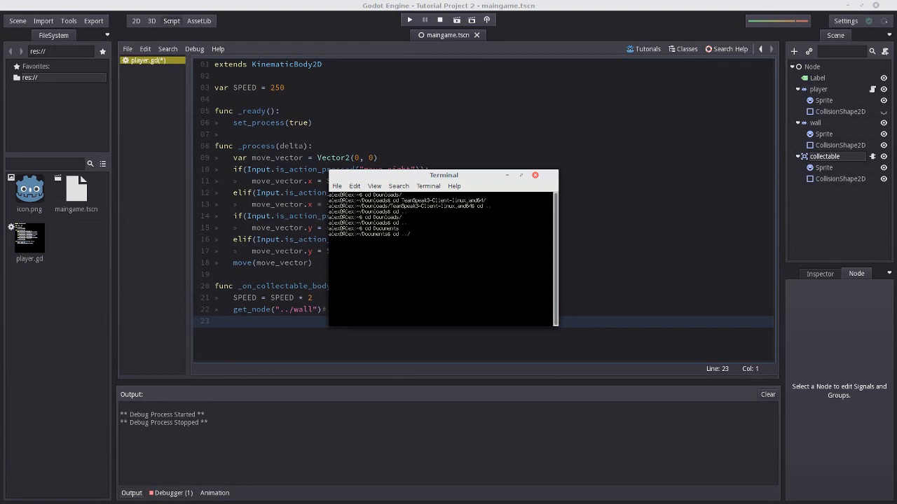
{"action": "type", "text": "cd Downloads"}
{"action": "type", "text": "cd .."}
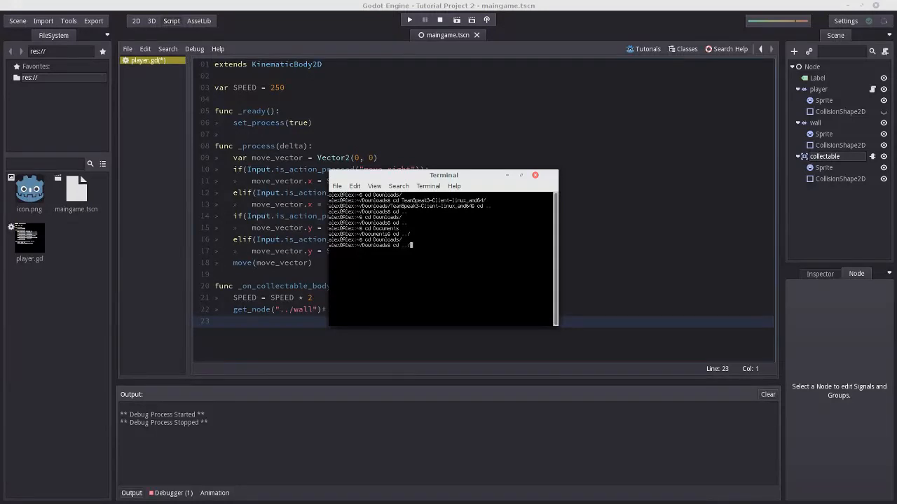
{"action": "type", "text": "/Documents/"}
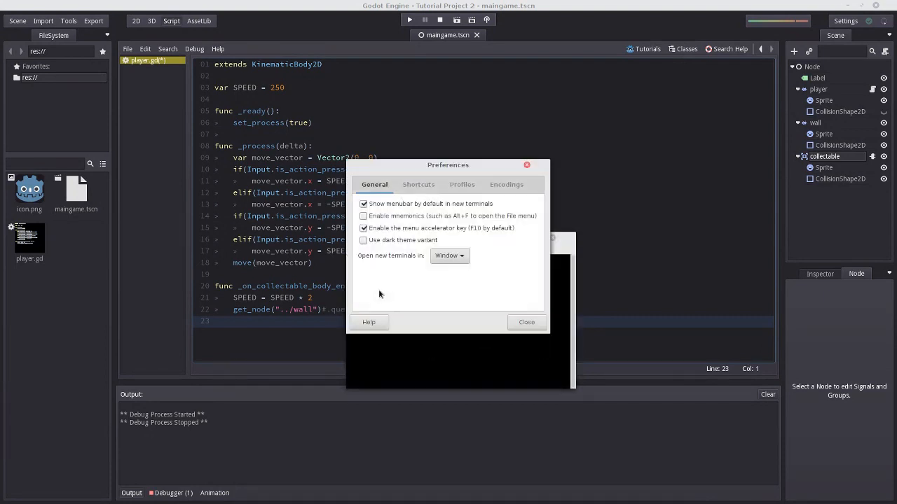
Dismiss the terminal Preferences dialog to return to the Downloads prompt
{"action": "left_click", "coordinate": [462, 185]}
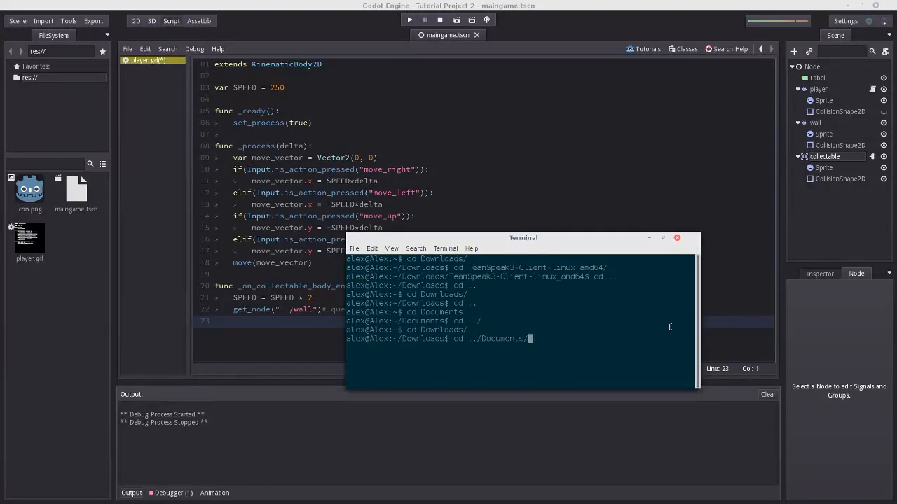
{"action": "mouse_move", "coordinate": [549, 341]}
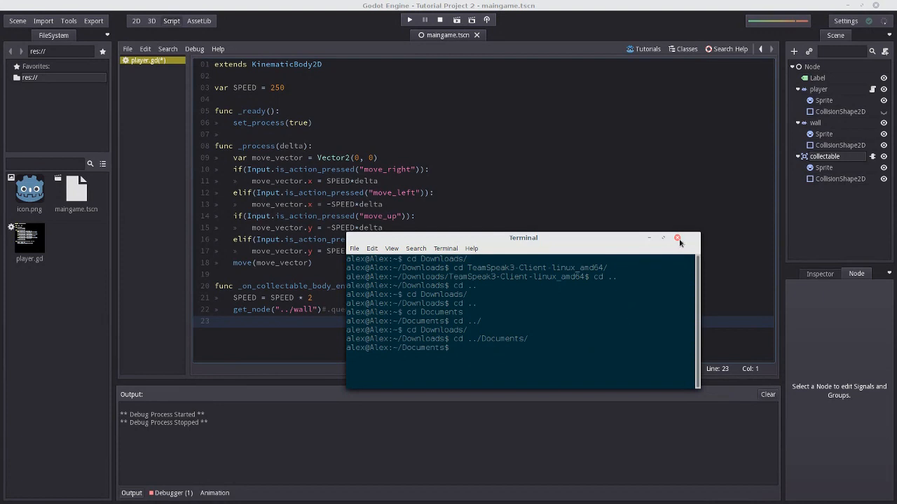
Close the terminal, then trigger the null-instance queue_free error at player.gd line 22
{"action": "left_click", "coordinate": [677, 239]}
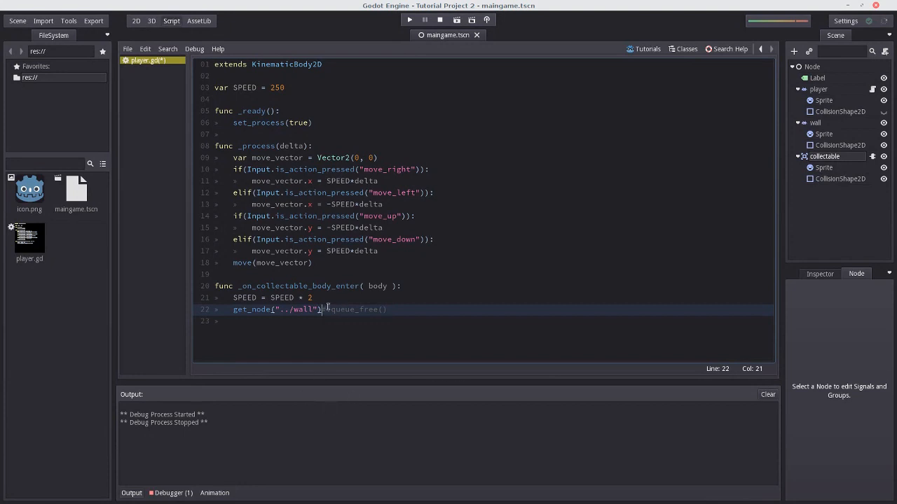
{"action": "left_click", "coordinate": [311, 309]}
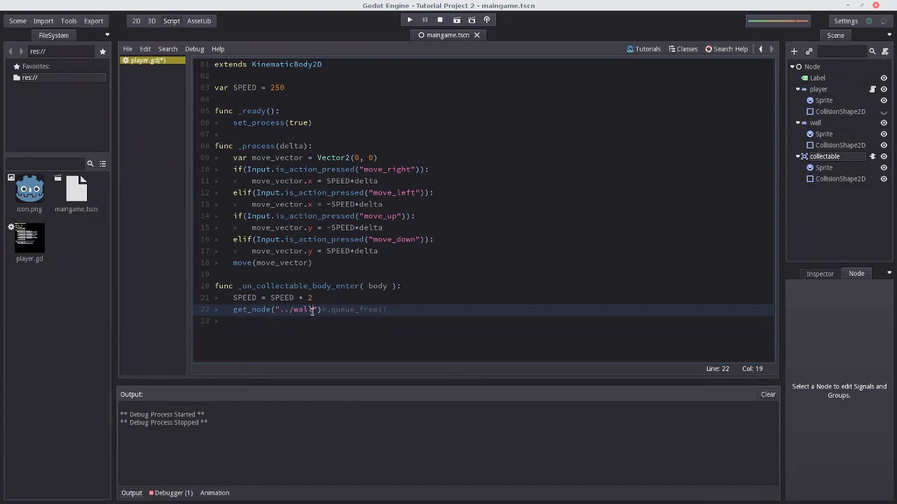
{"action": "type", "text": "asdf"}
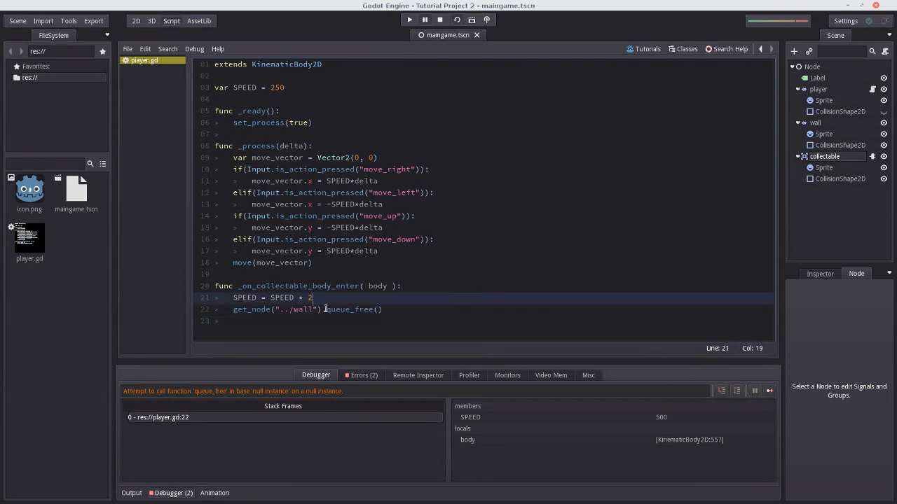
Inspect the wall's queue_free call on line 22, run the game once more and close it
{"action": "double_click", "coordinate": [351, 309]}
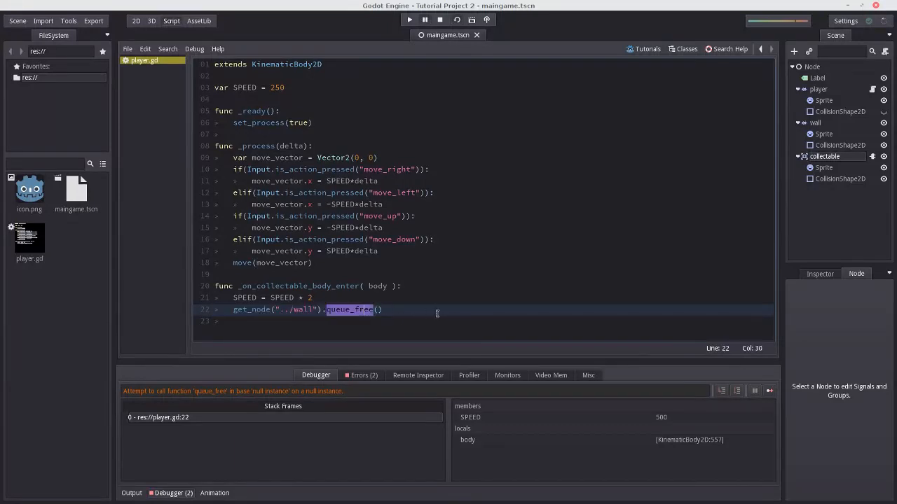
{"action": "mouse_move", "coordinate": [364, 306]}
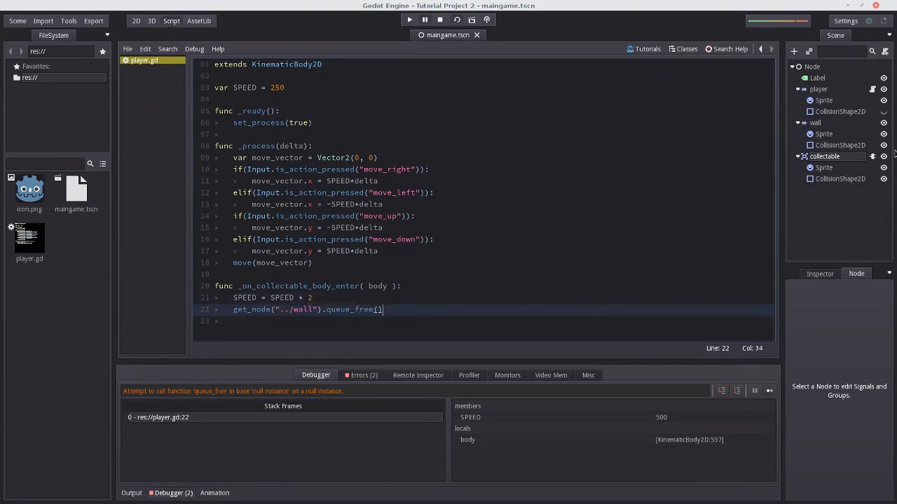
{"action": "mouse_move", "coordinate": [529, 273]}
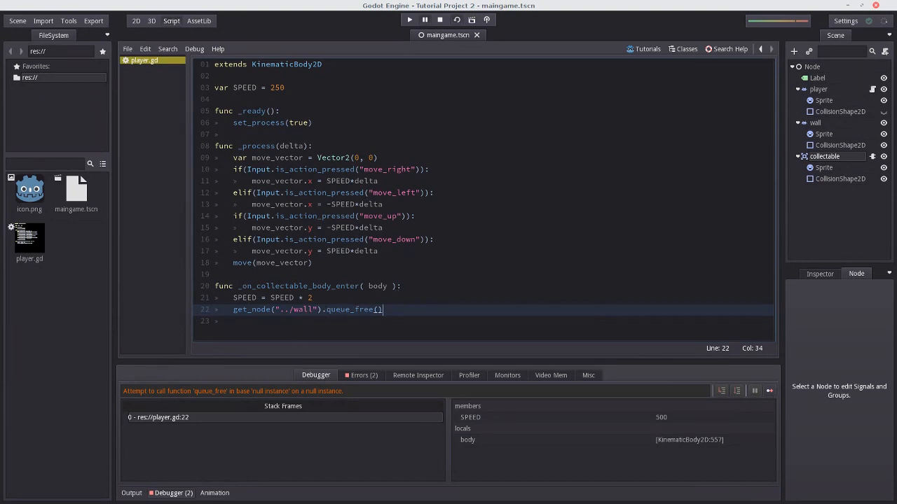
{"action": "double_click", "coordinate": [349, 309]}
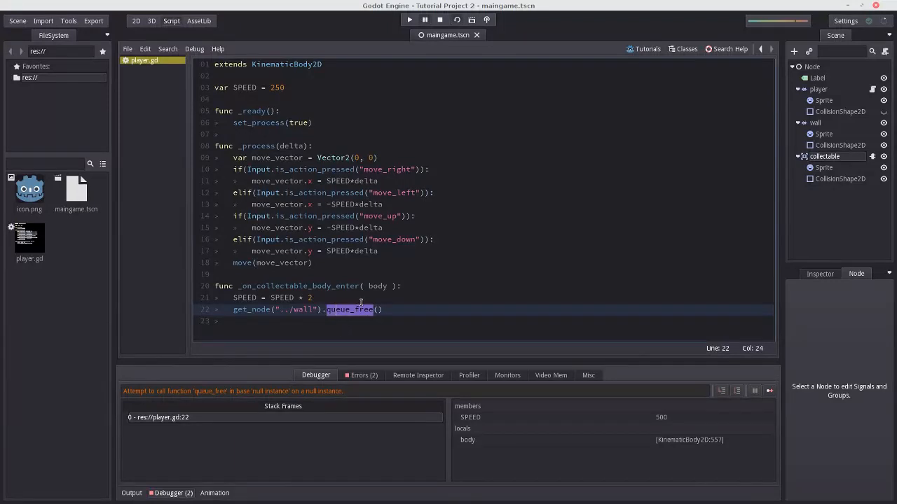
{"action": "left_click", "coordinate": [384, 310]}
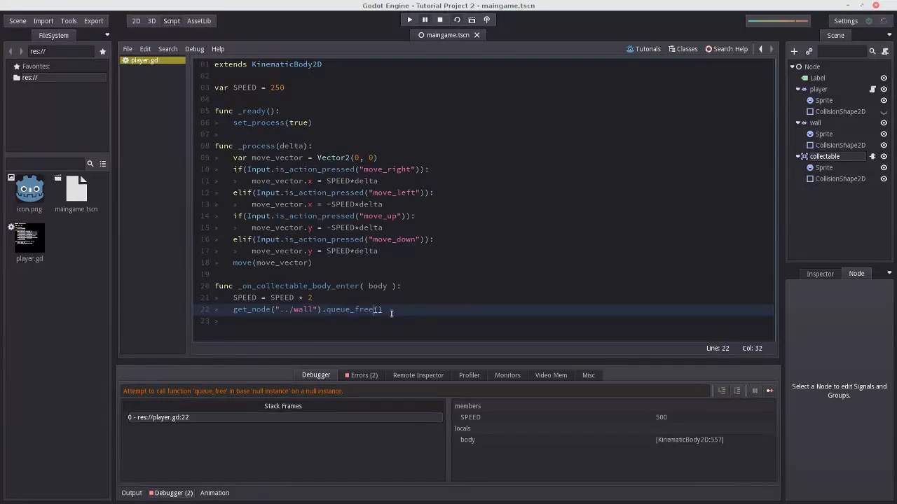
{"action": "double_click", "coordinate": [348, 309]}
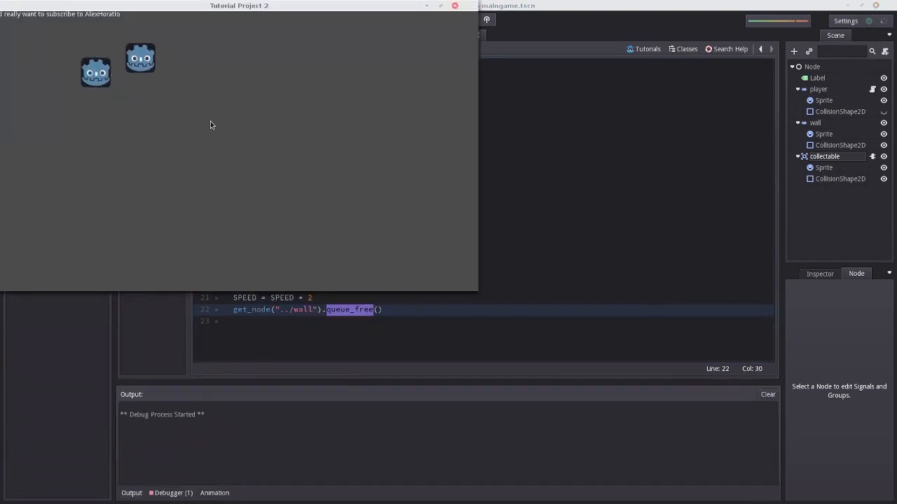
{"action": "mouse_move", "coordinate": [454, 5]}
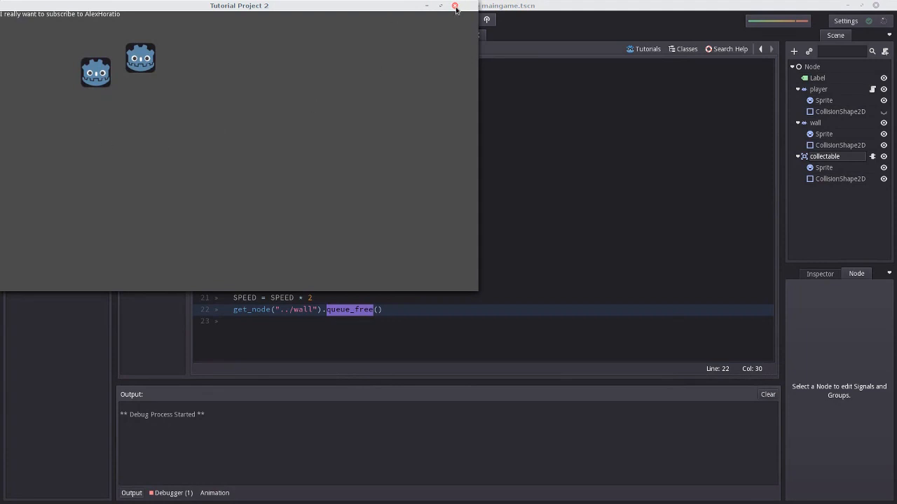
{"action": "left_click", "coordinate": [454, 5]}
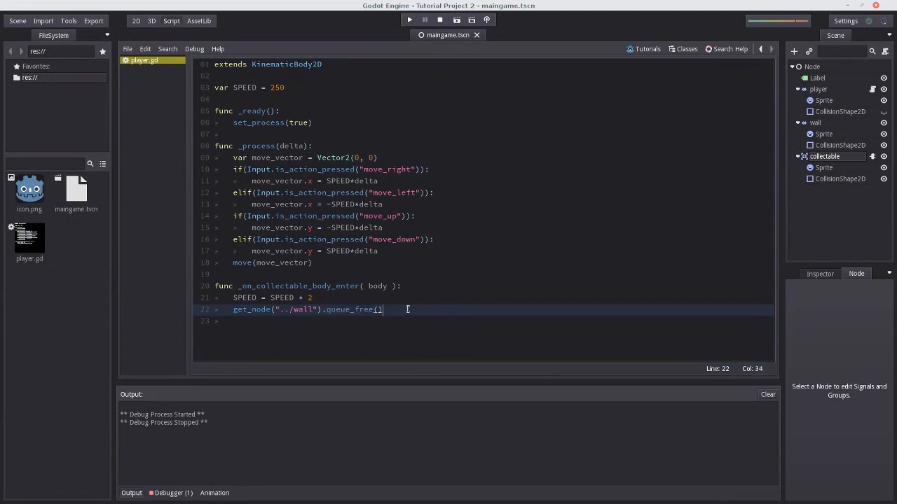
Replace queue_free() with set_pos(Vector2(500, 500)) on the wall and run the game
{"action": "type", "text": "s"}
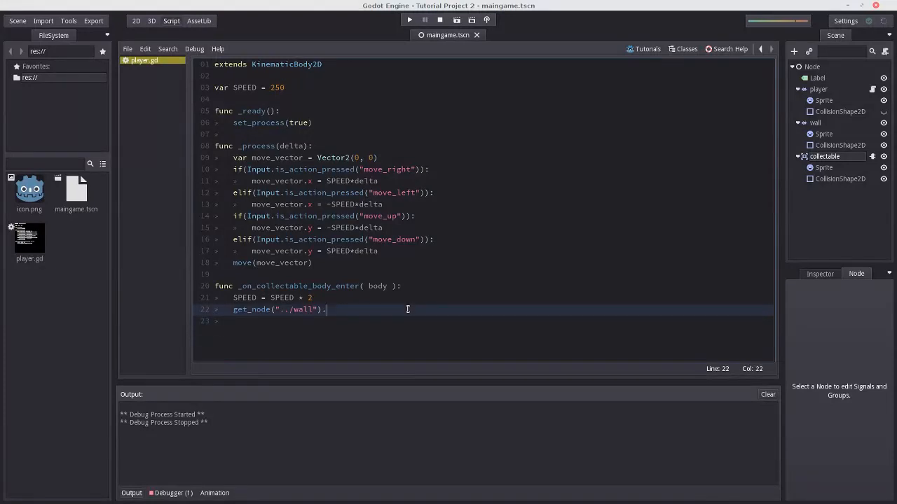
{"action": "type", "text": "queue_free()"}
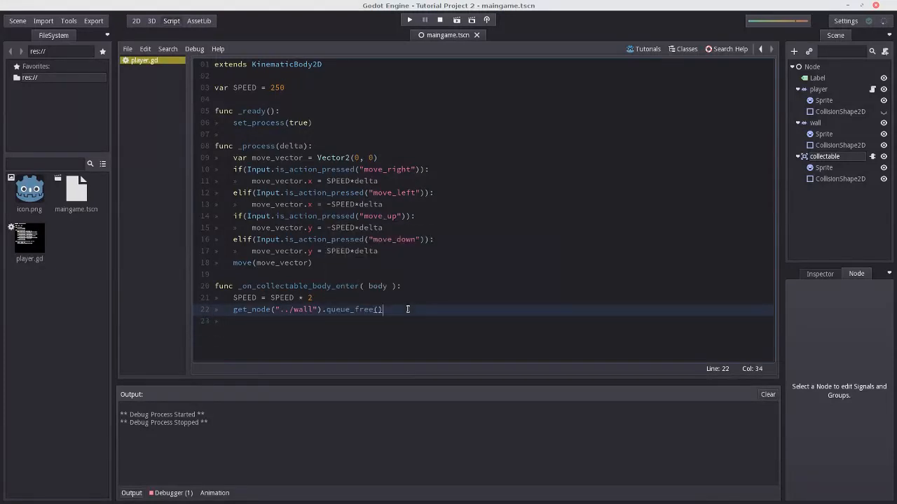
{"action": "type", "text": "moe"}
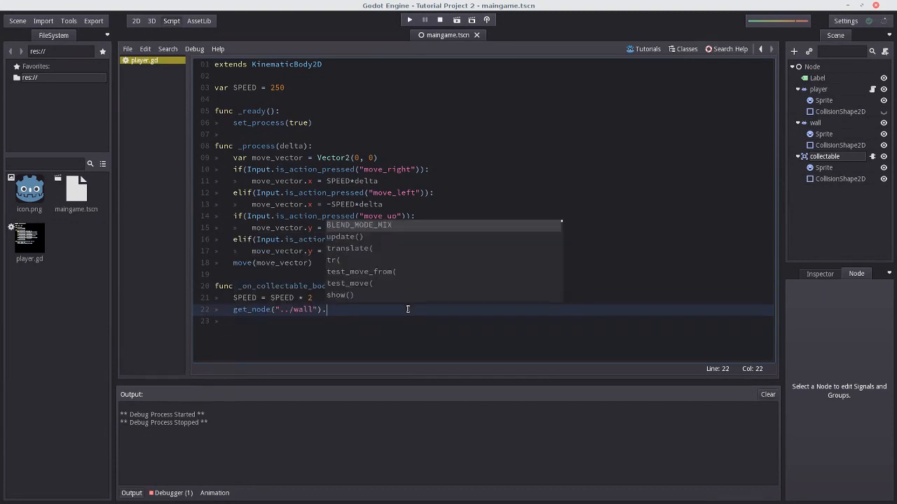
{"action": "type", "text": "set_"}
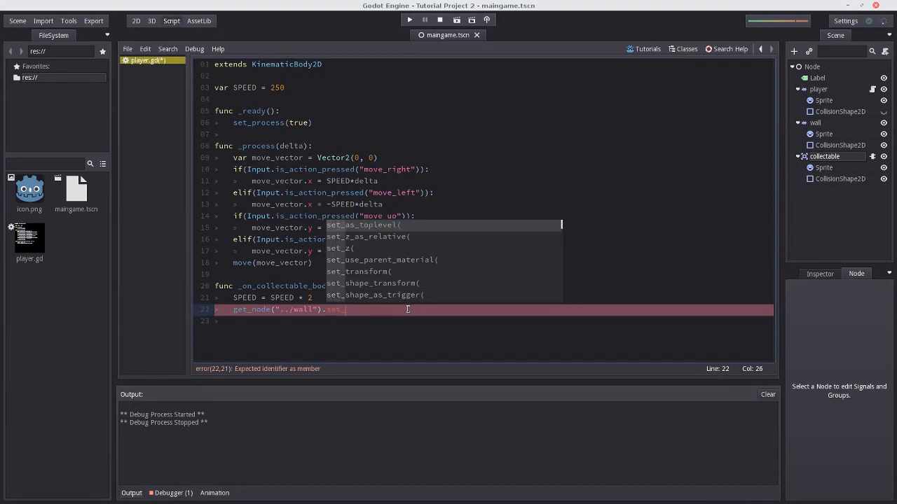
{"action": "type", "text": "set_pos(Vecto"}
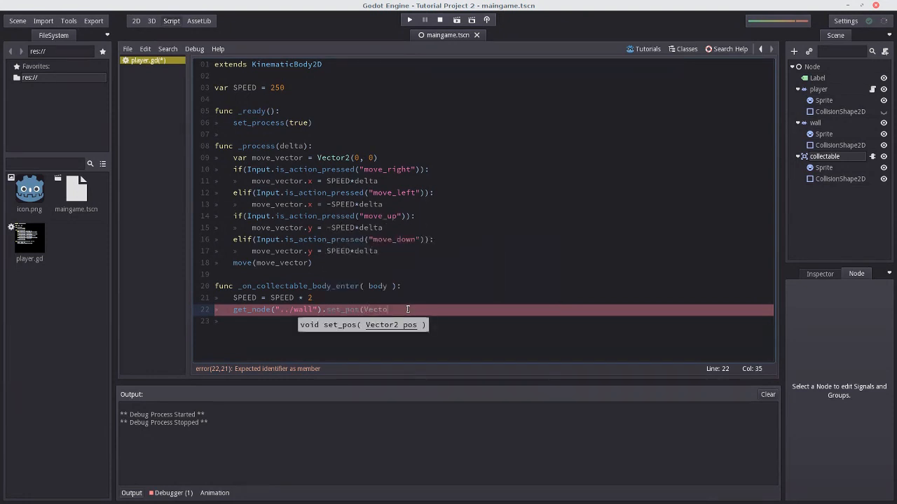
{"action": "type", "text": "500, 500))"}
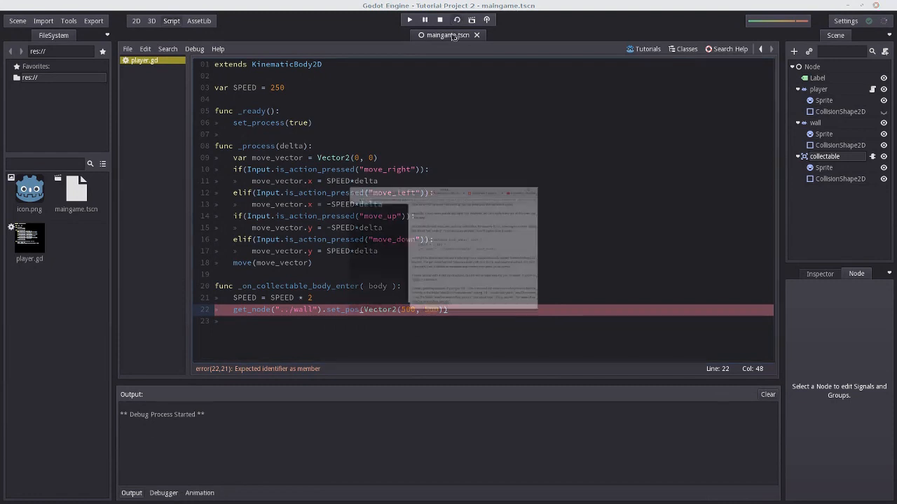
{"action": "left_click", "coordinate": [409, 19]}
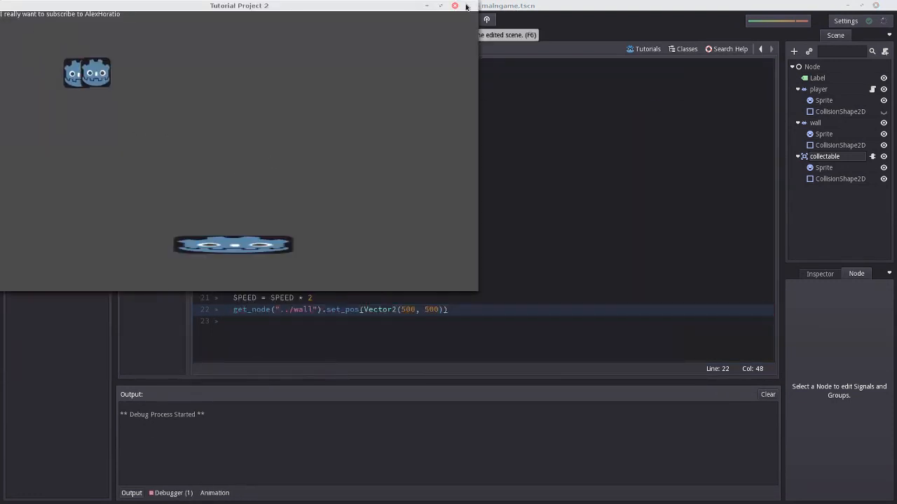
{"action": "mouse_move", "coordinate": [479, 17]}
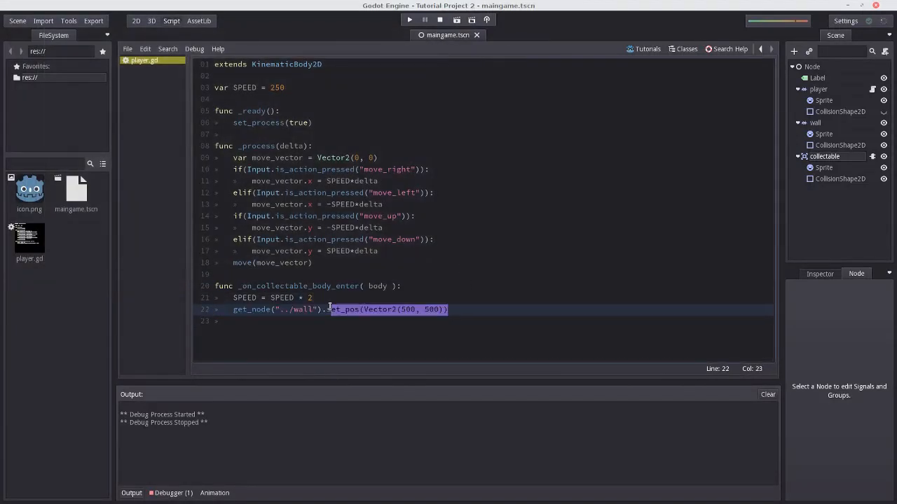
Restore get_node("../wall").queue_free() on line 22 via autocompletion
{"action": "type", "text": "queue_"}
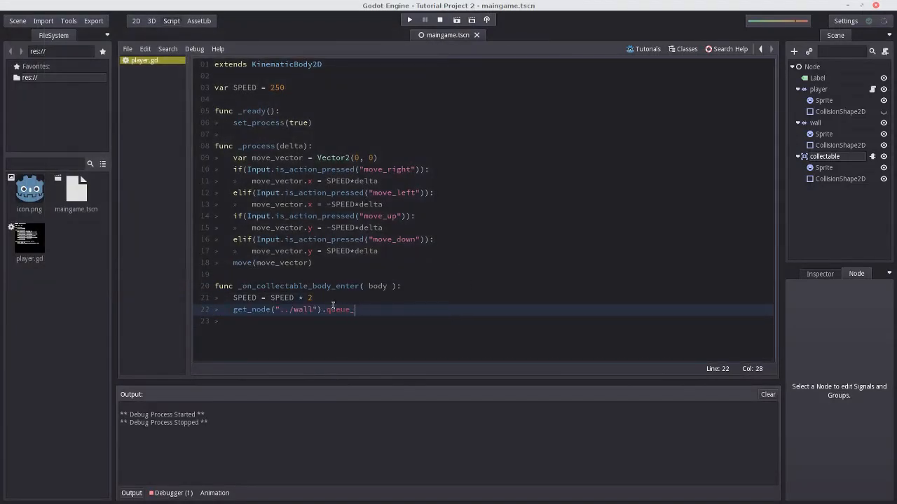
{"action": "type", "text": "free"}
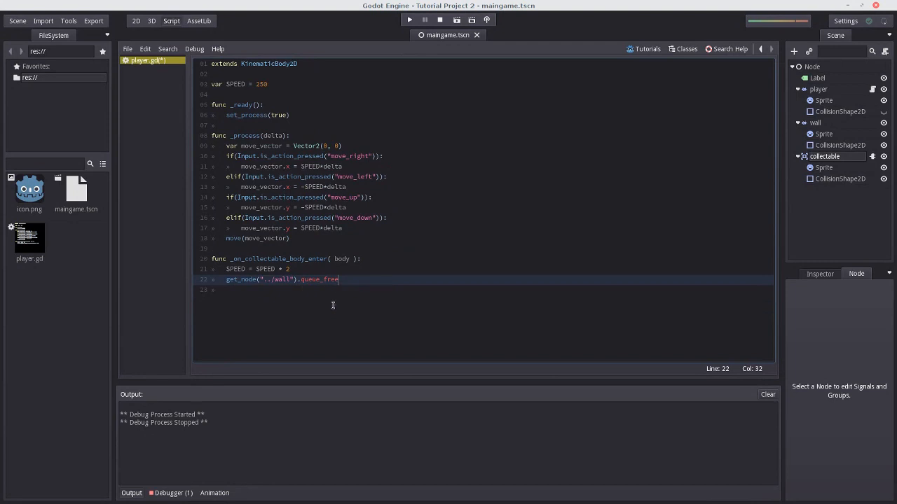
{"action": "key", "text": "BackSpace"}
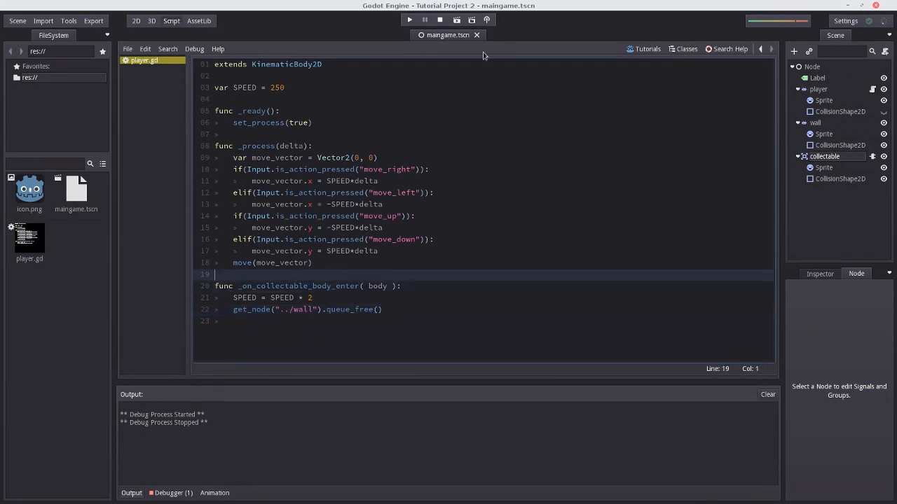
Run the game, then view the Errors list showing 'Node not found: ../wall' for player.gd:22
{"action": "left_click", "coordinate": [409, 19]}
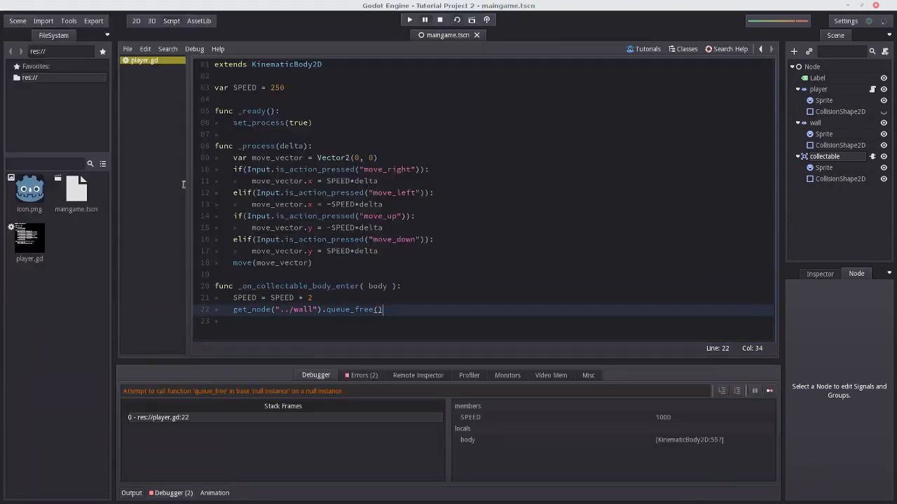
{"action": "left_click", "coordinate": [361, 375]}
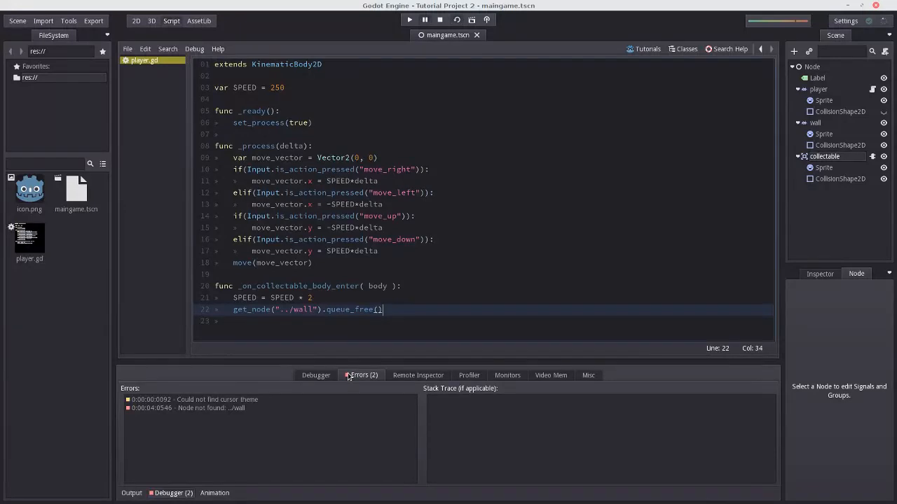
{"action": "left_click", "coordinate": [314, 309]}
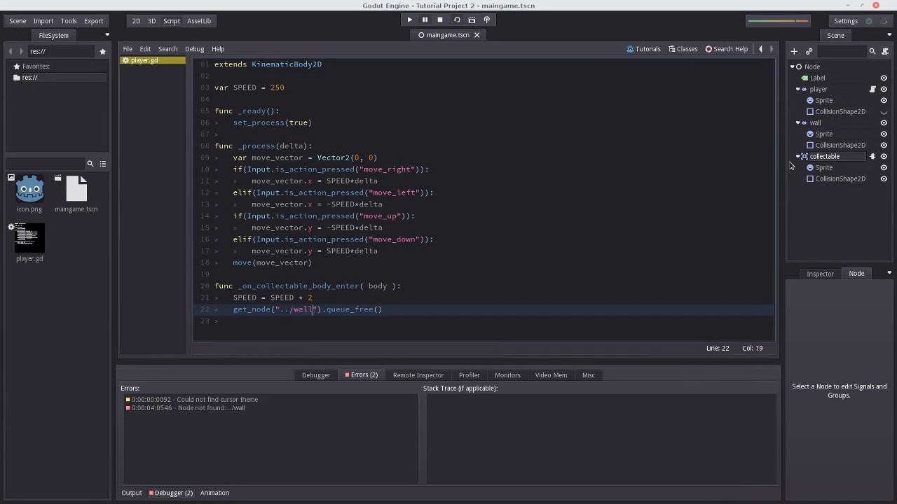
{"action": "key", "text": "enter"}
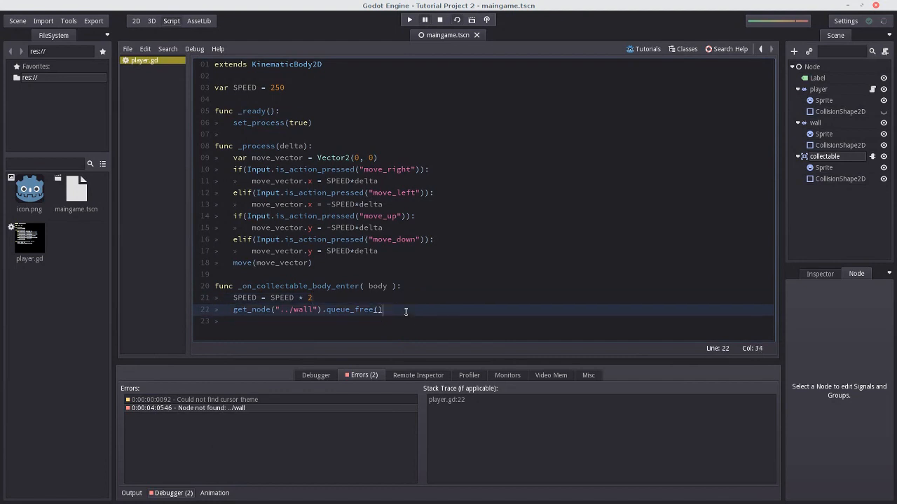
{"action": "left_click", "coordinate": [384, 285]}
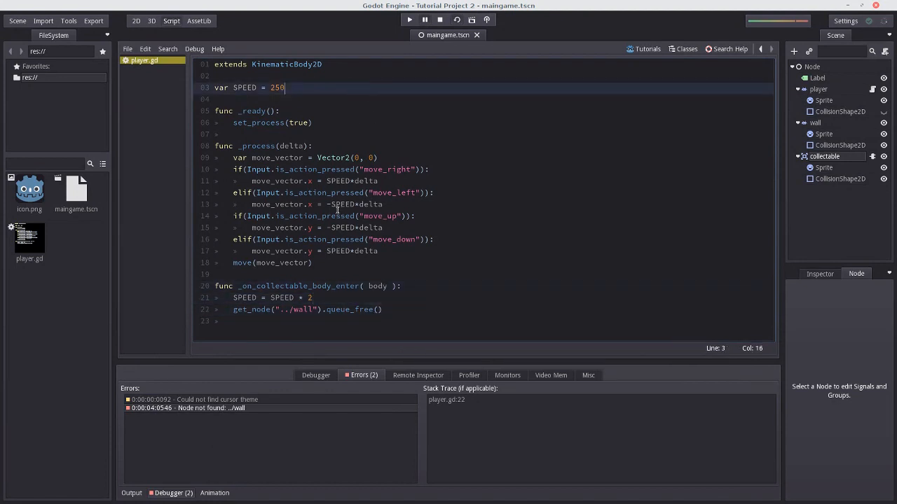
{"action": "mouse_move", "coordinate": [336, 216]}
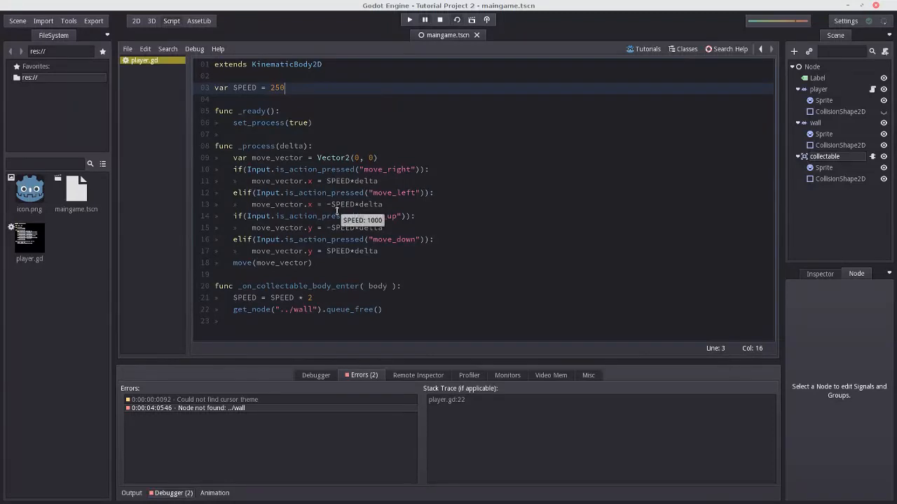
Declare var wall_destroyed = false below the SPEED declaration
{"action": "type", "text": "var"}
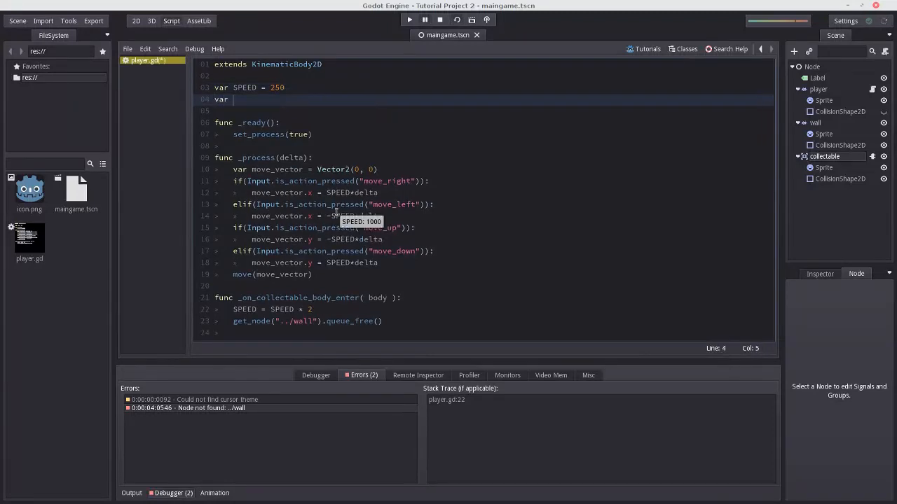
{"action": "type", "text": "wall_destroyed = fal"}
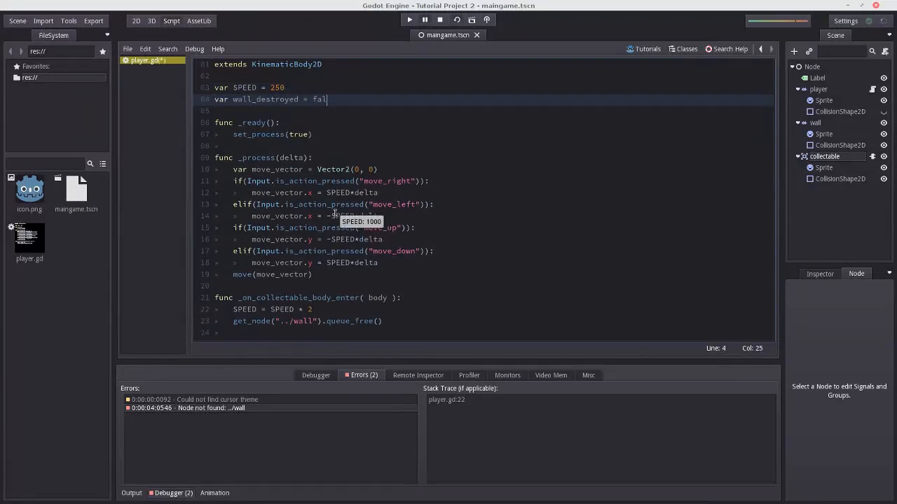
{"action": "type", "text": "se"}
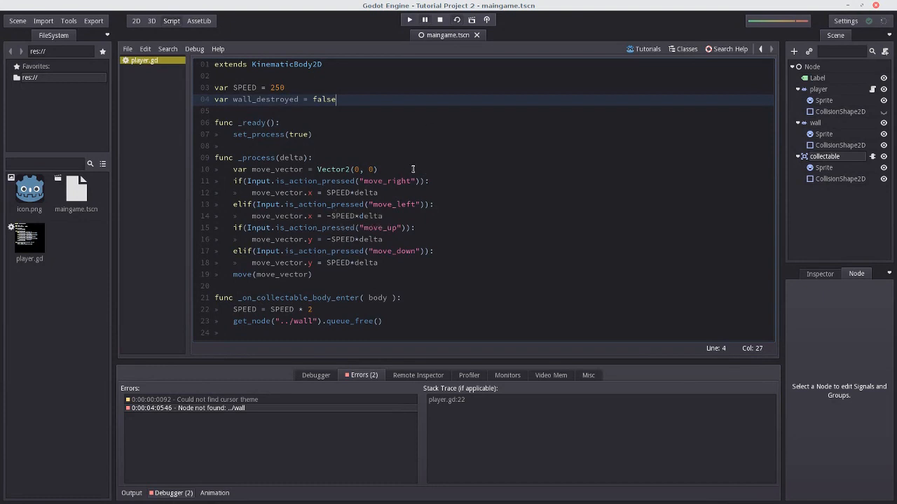
{"action": "left_click", "coordinate": [457, 19]}
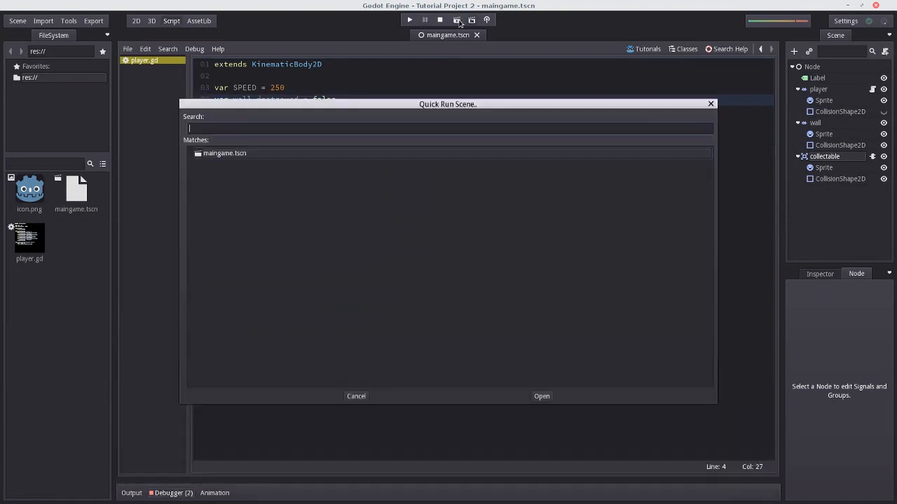
{"action": "left_click", "coordinate": [541, 395]}
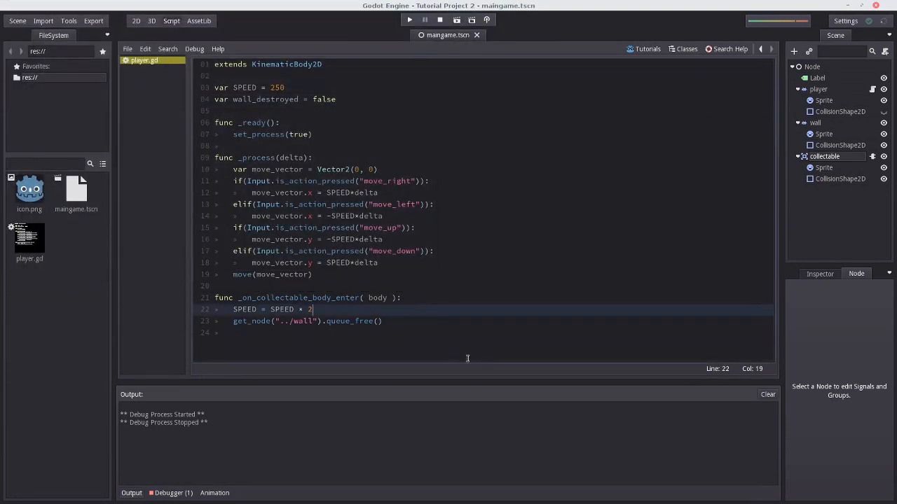
Guard the wall's queue_free with if(not(wall_destroyed)) and rerun the game
{"action": "type", "text": "if"}
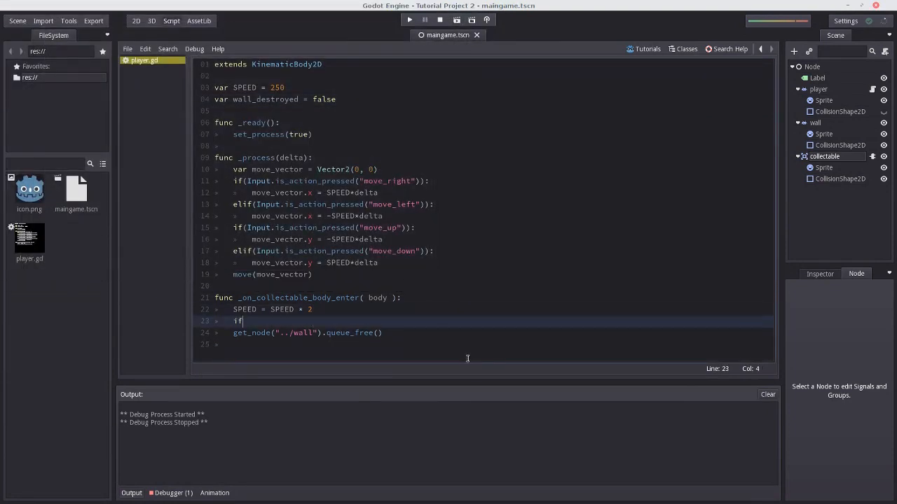
{"action": "type", "text": "(not("}
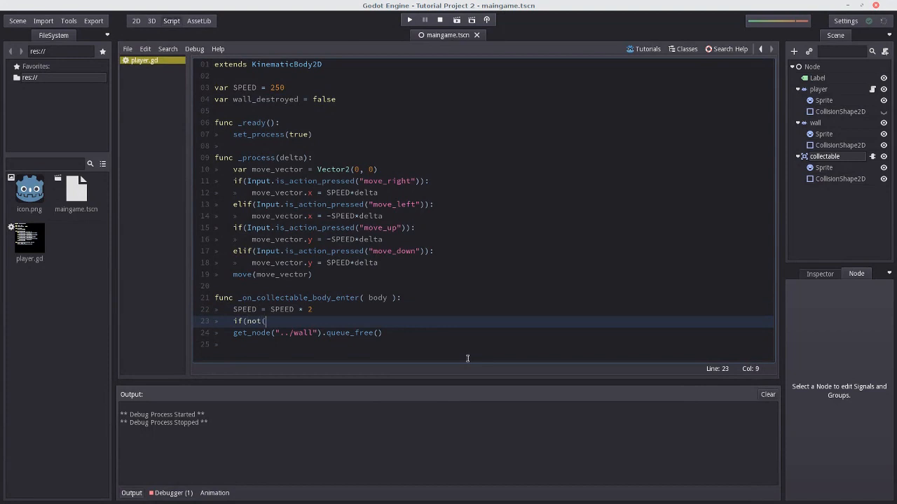
{"action": "type", "text": "wall_destroyed)):"}
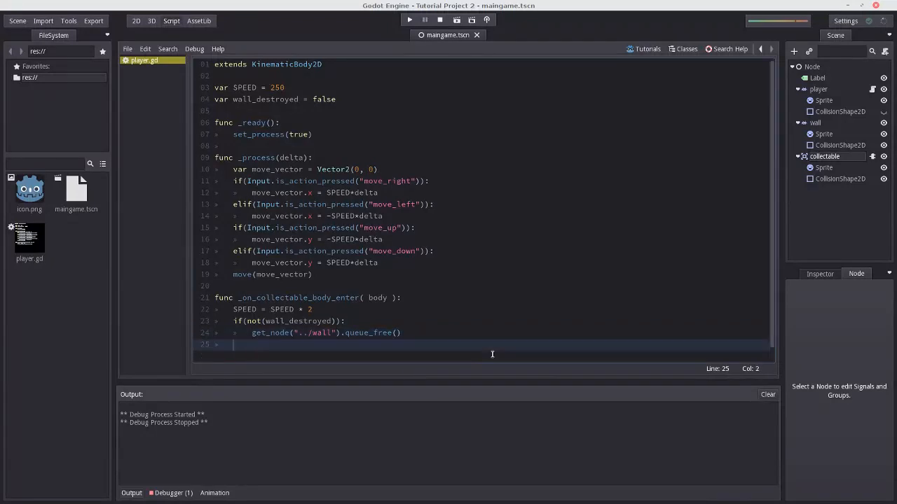
{"action": "type", "text": "els"}
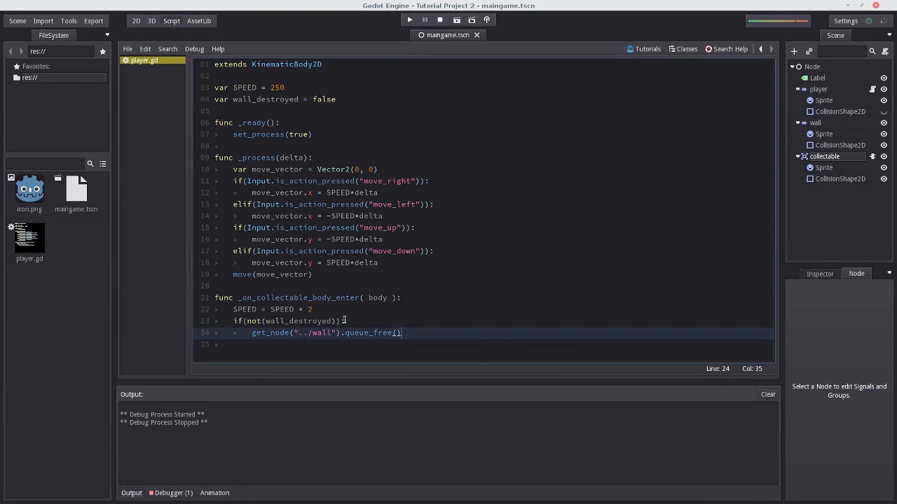
{"action": "left_click", "coordinate": [307, 310]}
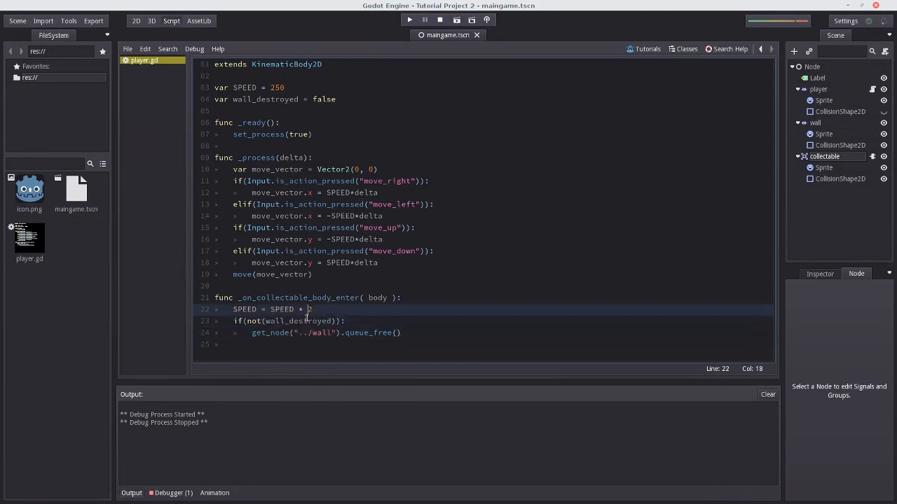
{"action": "left_click", "coordinate": [409, 19]}
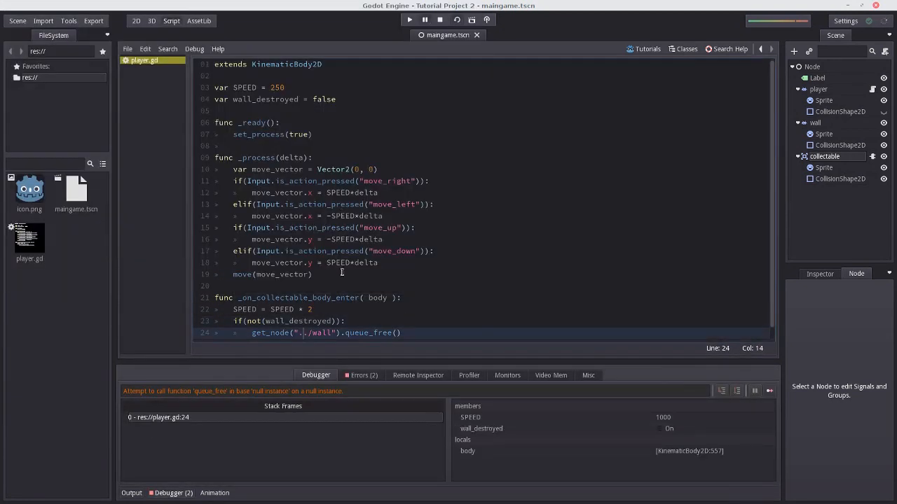
Set wall_destroyed = true inside the guard before queue_free, test-run and stop the game
{"action": "scroll", "scroll_direction": "down", "scroll_amount": 3}
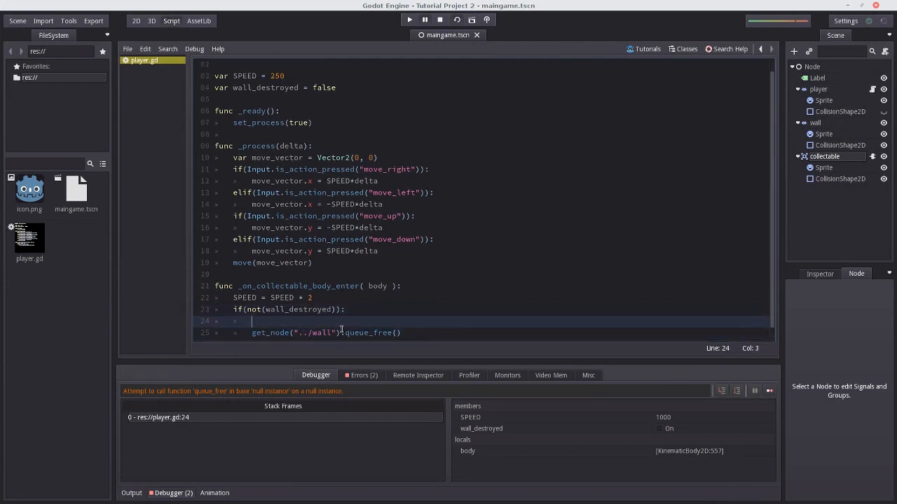
{"action": "type", "text": "wal"}
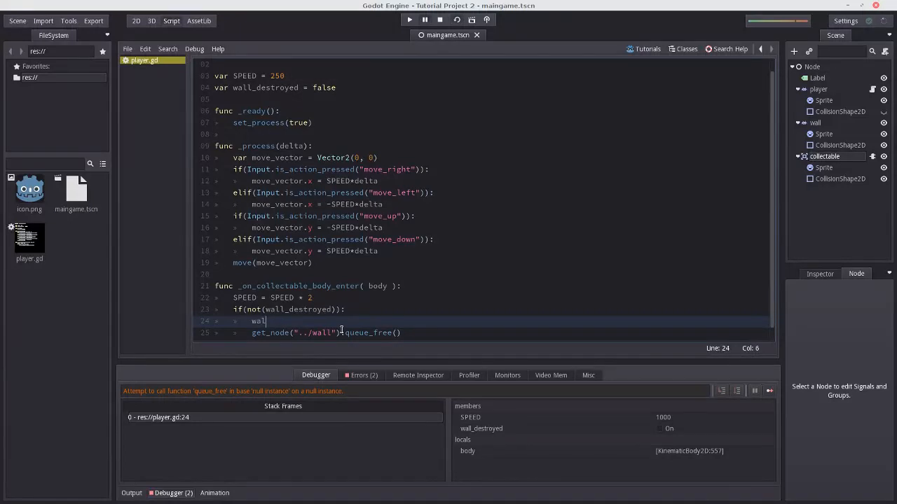
{"action": "type", "text": "l_destroyed"}
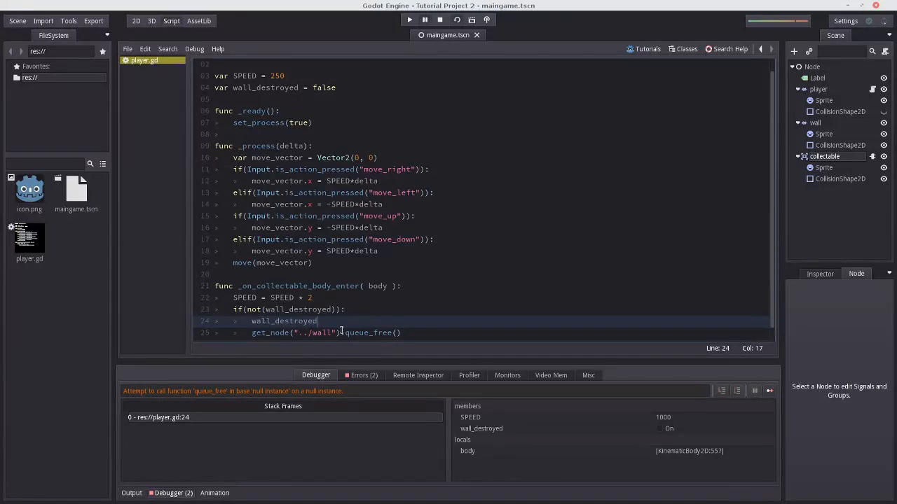
{"action": "type", "text": "= true"}
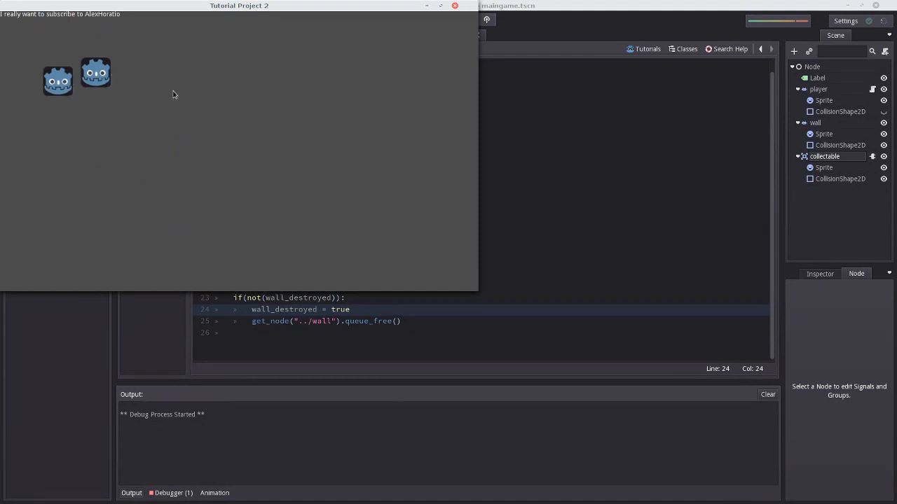
{"action": "left_click", "coordinate": [440, 20]}
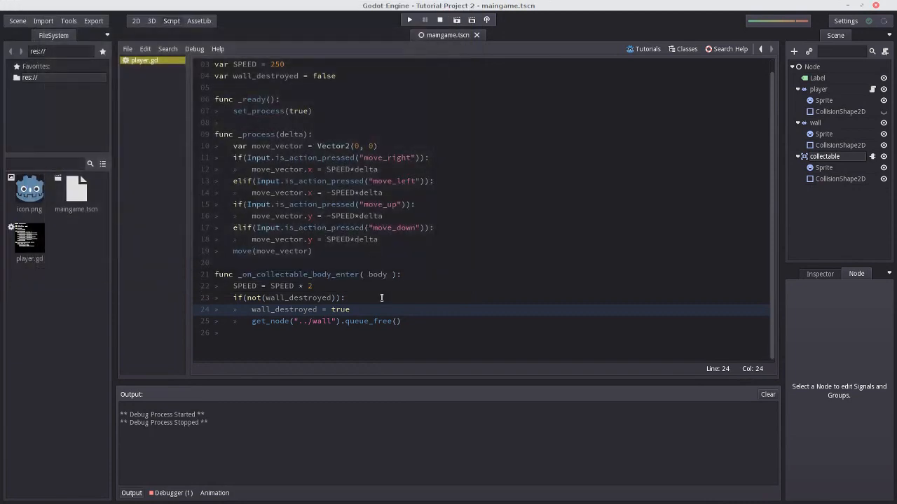
{"action": "left_click", "coordinate": [343, 297]}
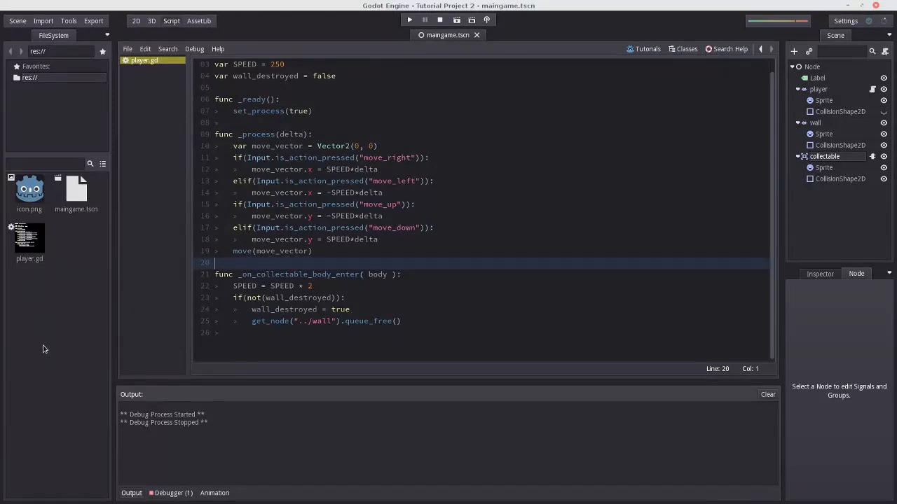
{"action": "left_click", "coordinate": [321, 286]}
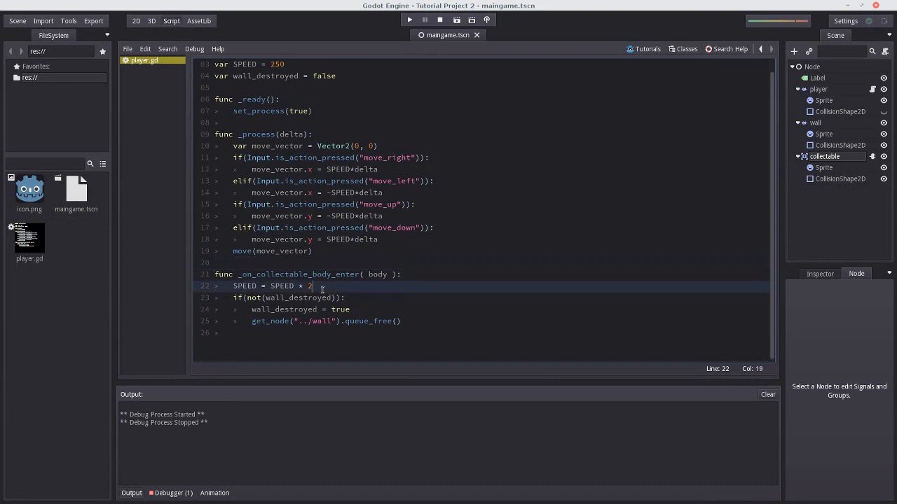